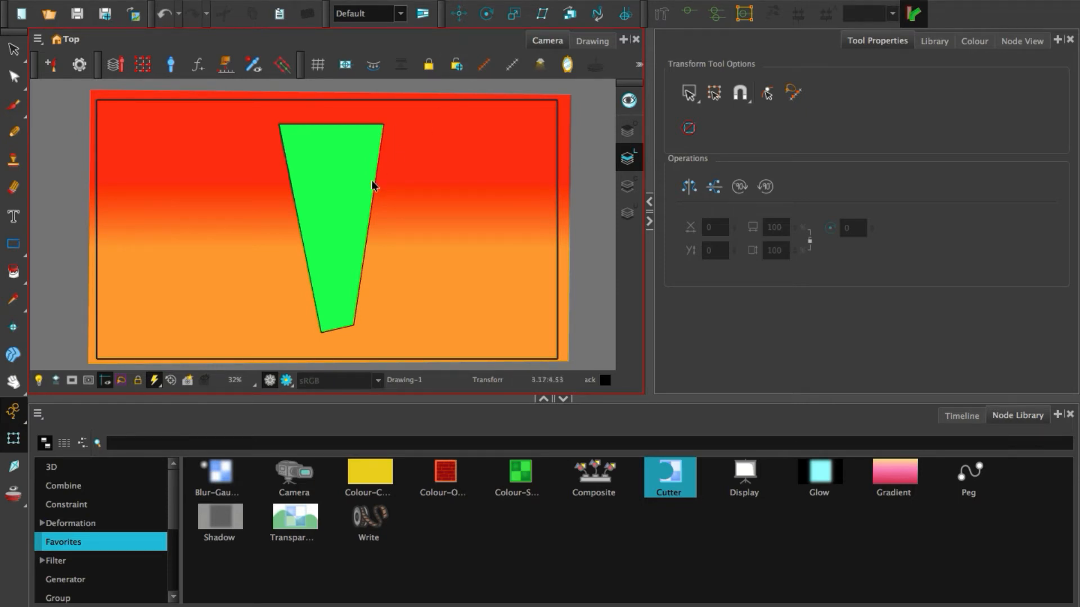
# Select the tapered green shape and display the scene's Drawing-Texture-Cutter-Composite node network
pyautogui.click(332, 227)
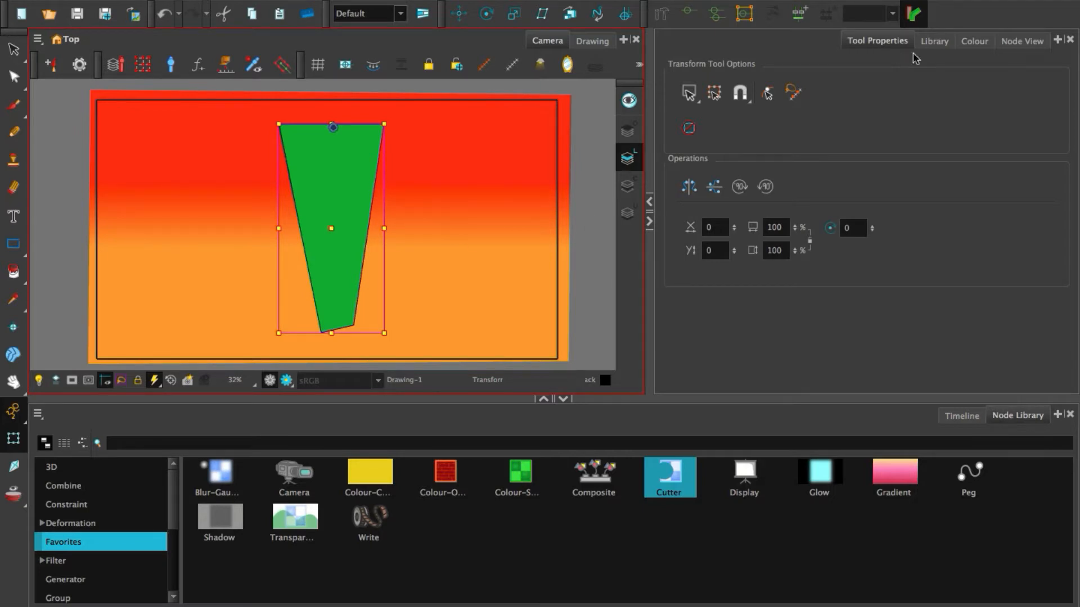
pyautogui.click(1022, 40)
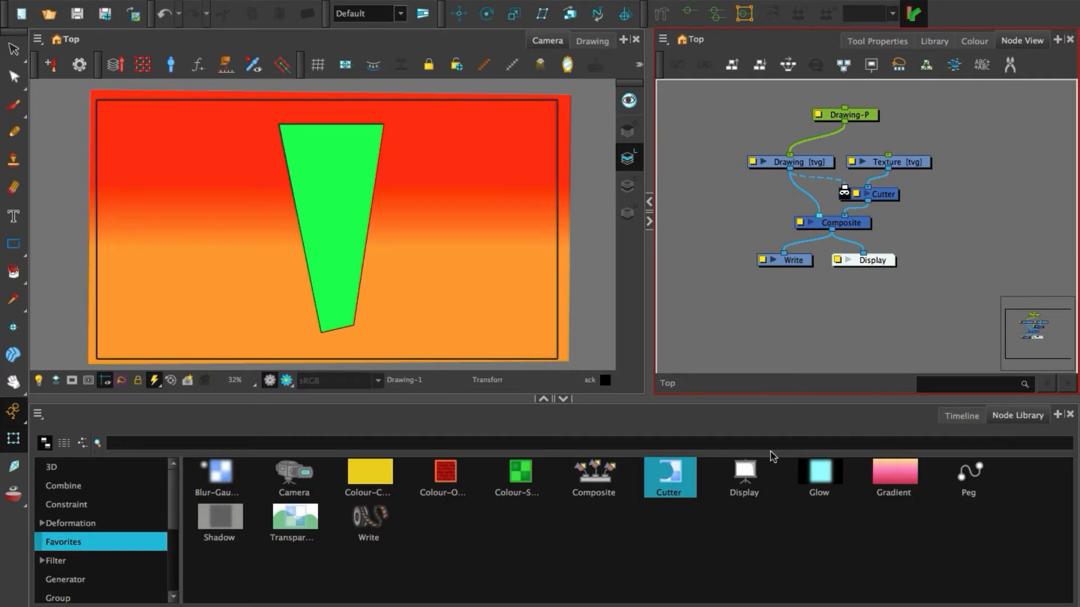
# Search the Node Library for 'art' and place the Line-Art and Colour-Art nodes
pyautogui.write('art')
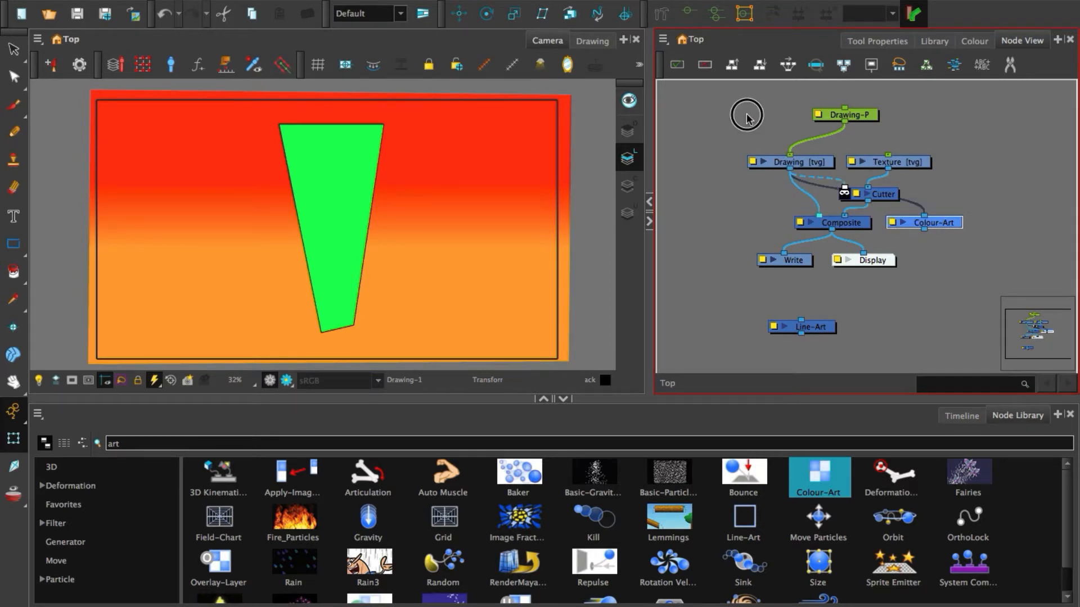
pyautogui.click(923, 223)
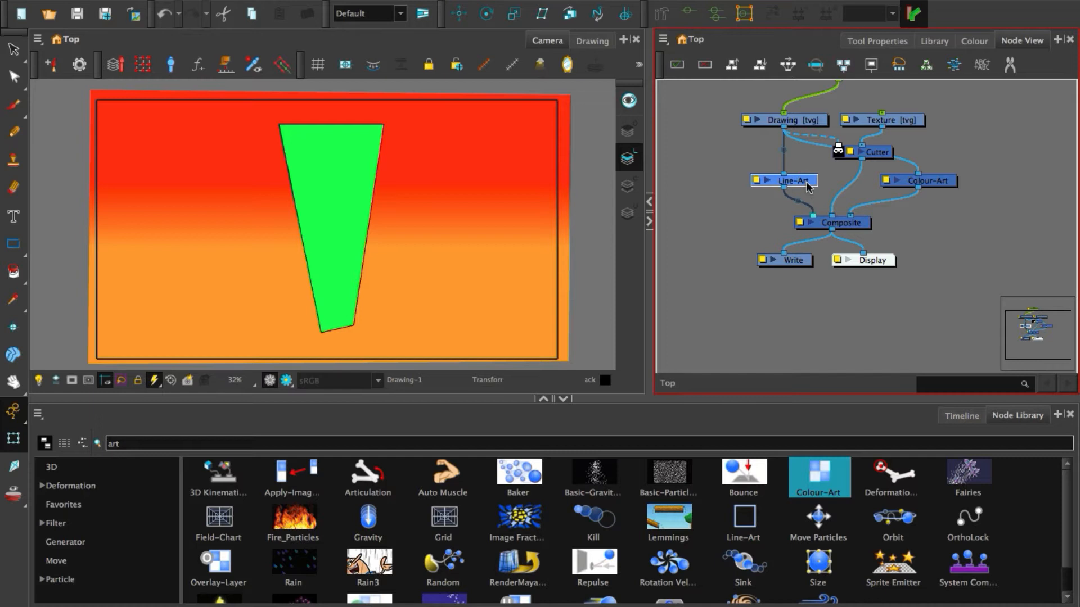
pyautogui.moveTo(856, 220)
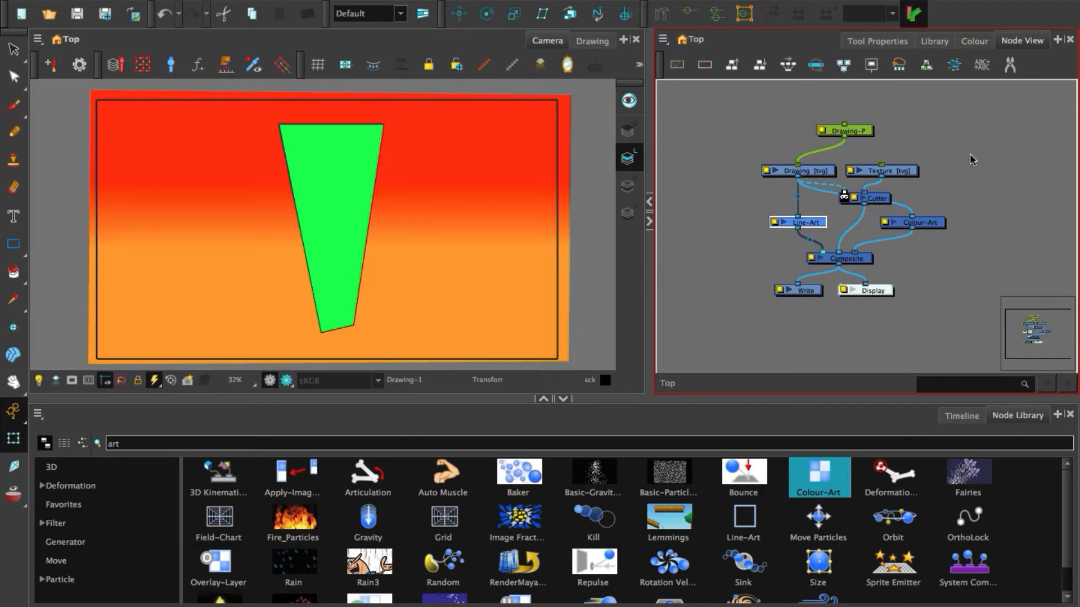
pyautogui.moveTo(826, 178)
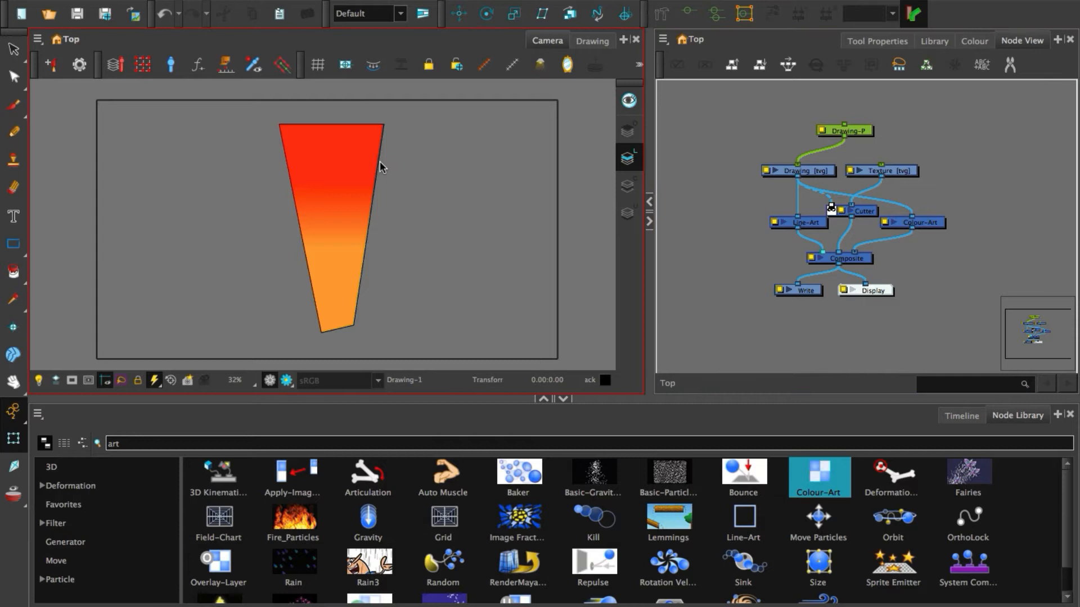
# Select the Texture and shape drawings, move the shape left, and show the layer timeline
pyautogui.click(886, 170)
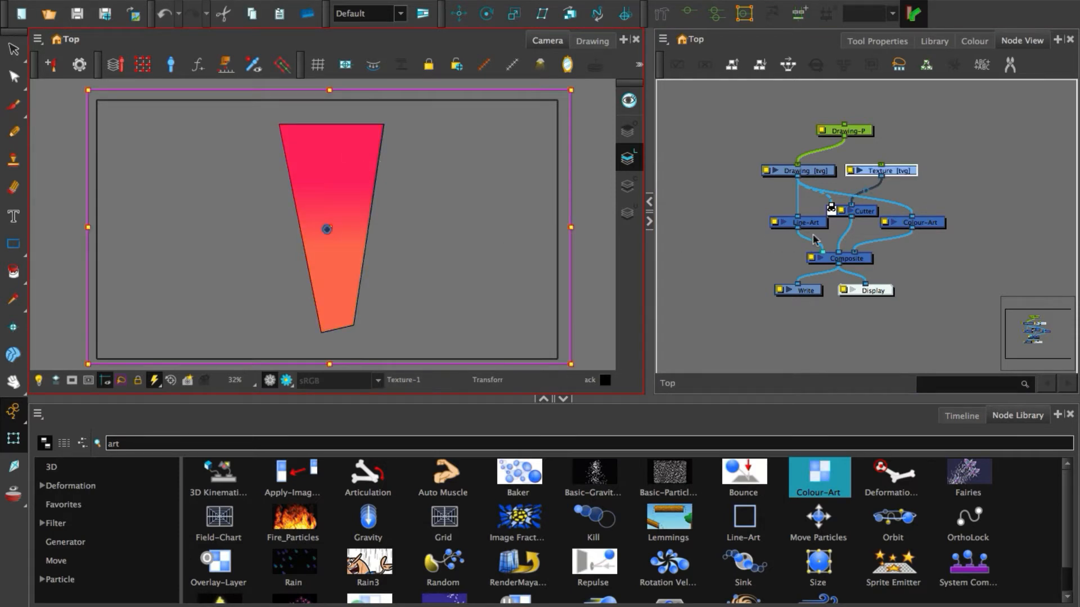
pyautogui.moveTo(833, 179)
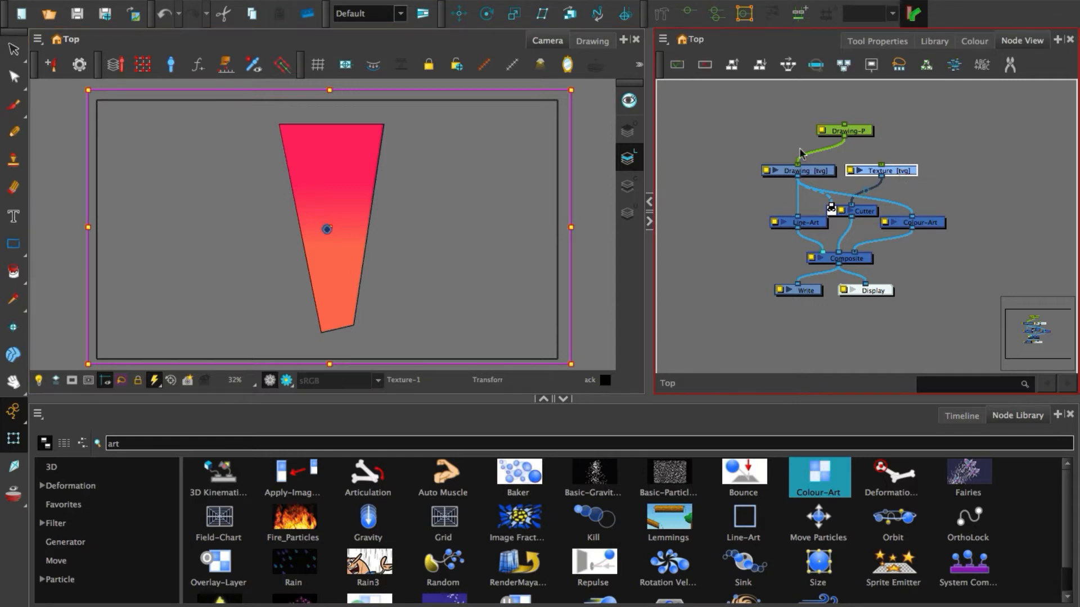
pyautogui.doubleClick(884, 169)
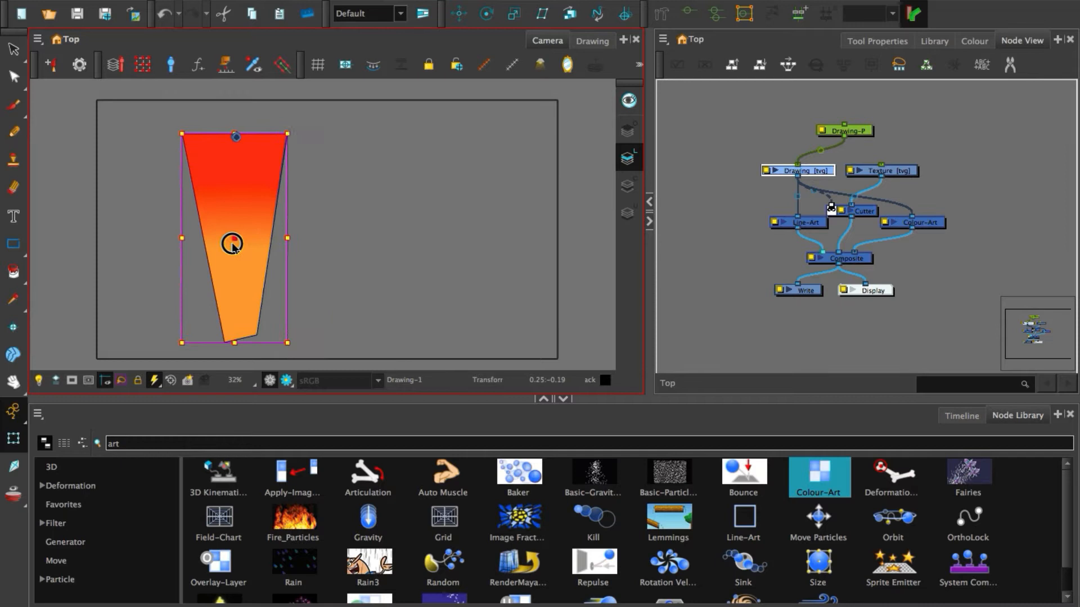
pyautogui.moveTo(232, 242); pyautogui.dragTo(407, 179)
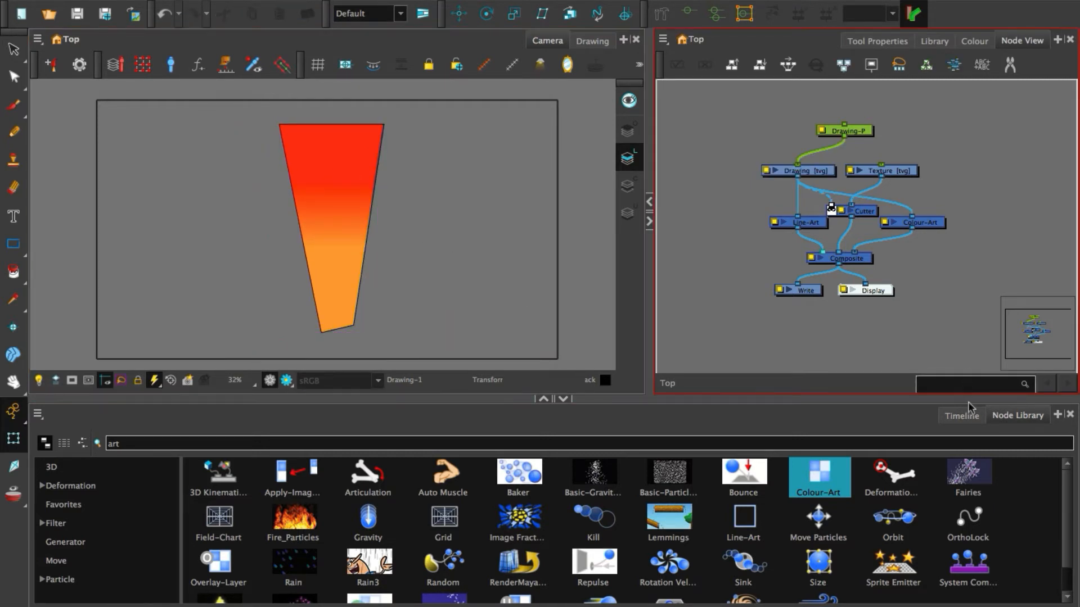
pyautogui.click(959, 415)
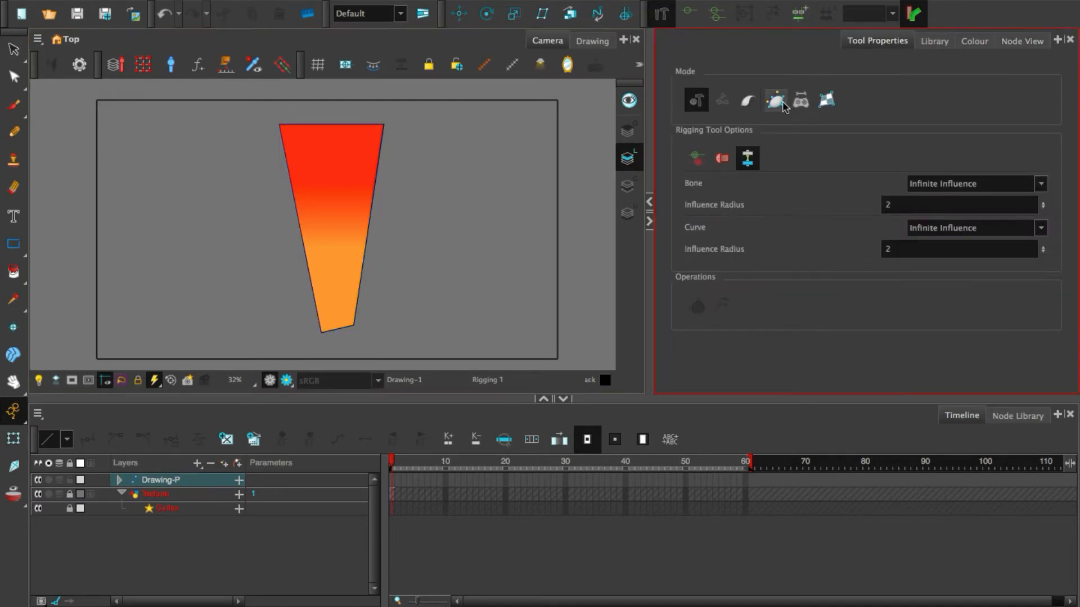
# Build an envelope deformer around the shape's corners and bend its bottom to test it
pyautogui.click(280, 126)
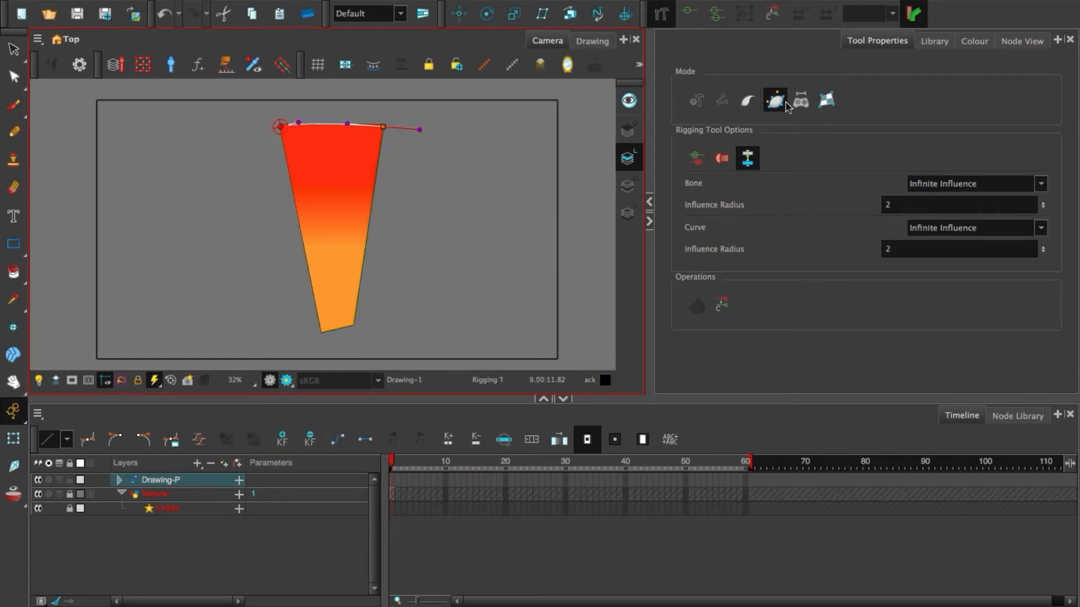
pyautogui.click(1022, 41)
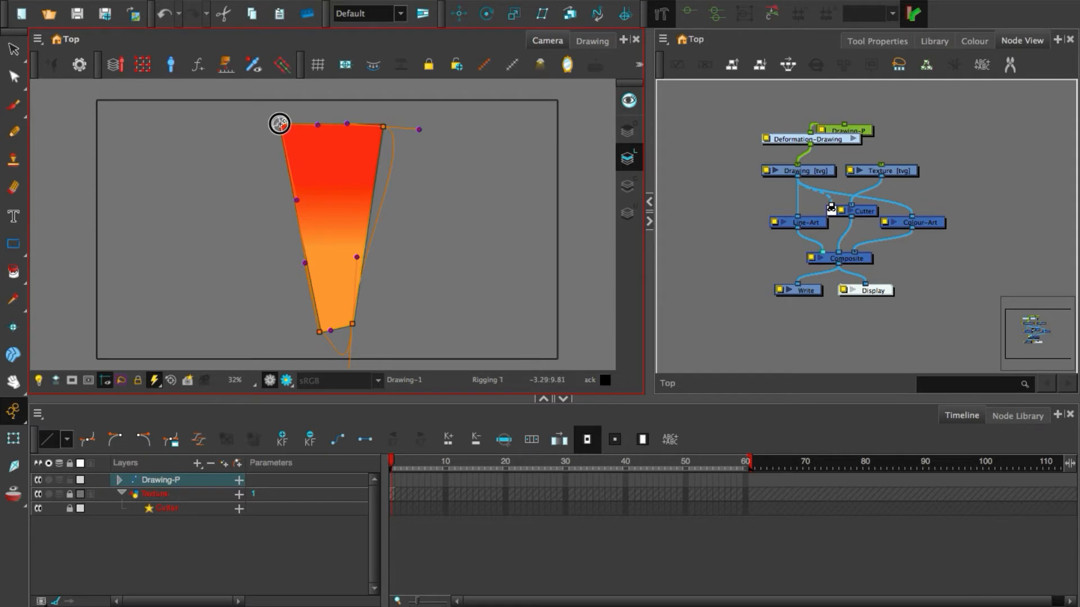
pyautogui.moveTo(280, 123); pyautogui.dragTo(420, 128)
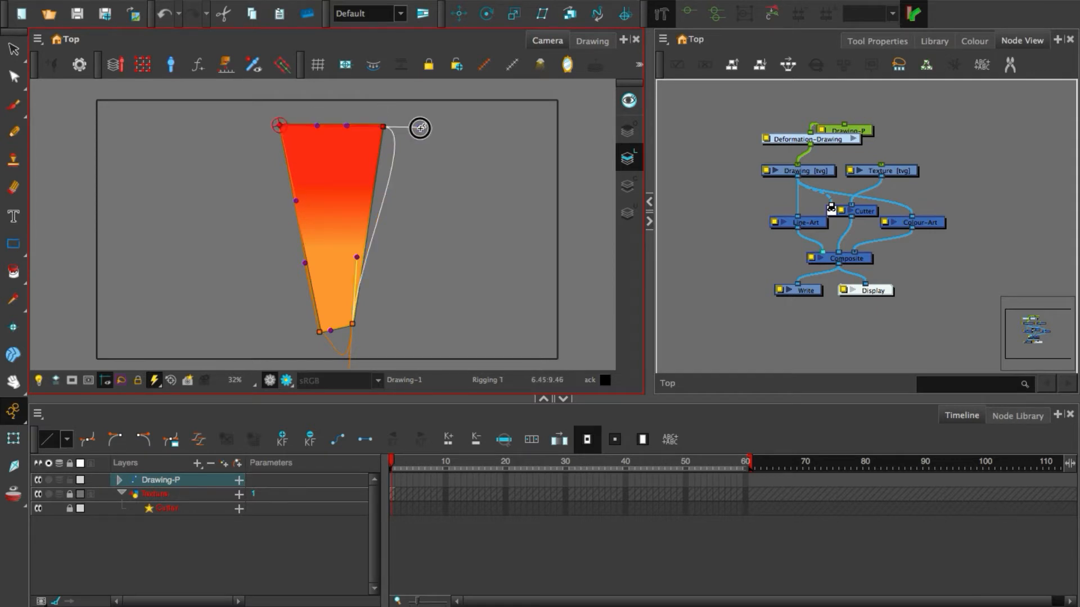
pyautogui.moveTo(420, 128); pyautogui.dragTo(390, 184)
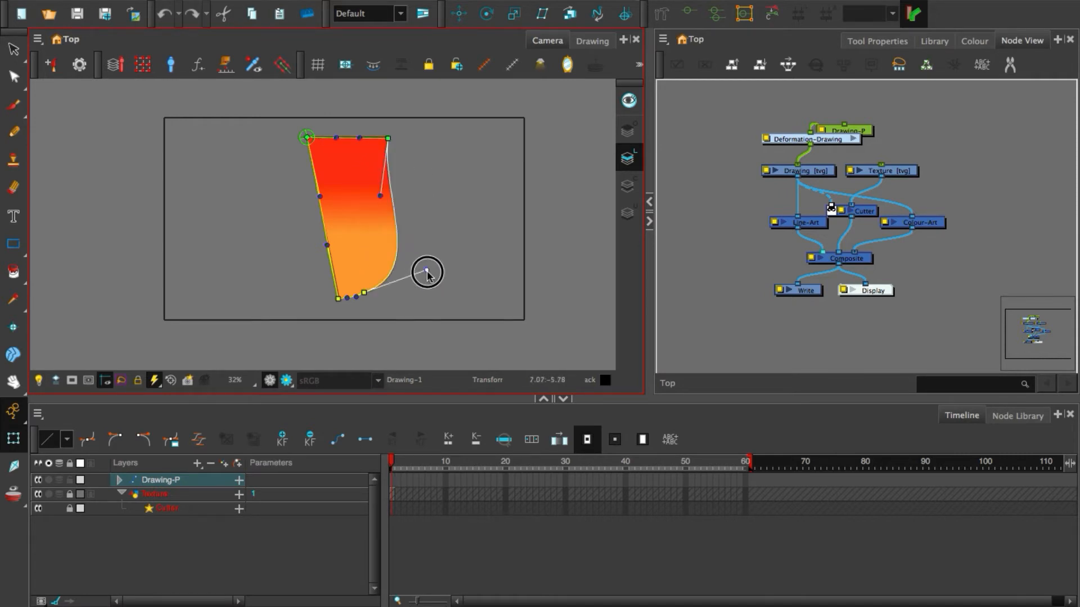
pyautogui.moveTo(426, 272); pyautogui.dragTo(303, 191)
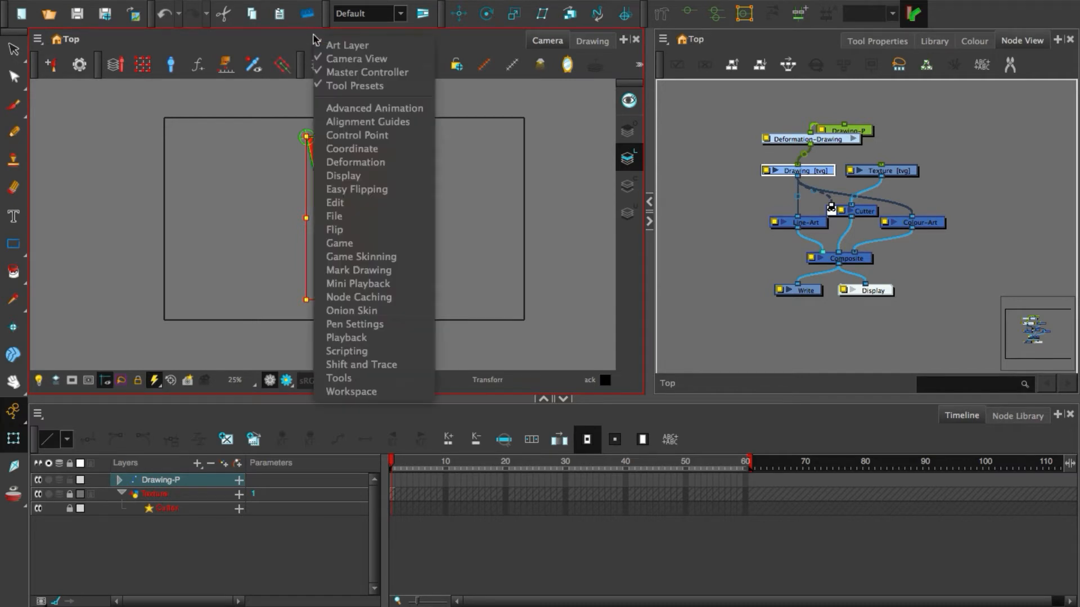
pyautogui.moveTo(368, 72)
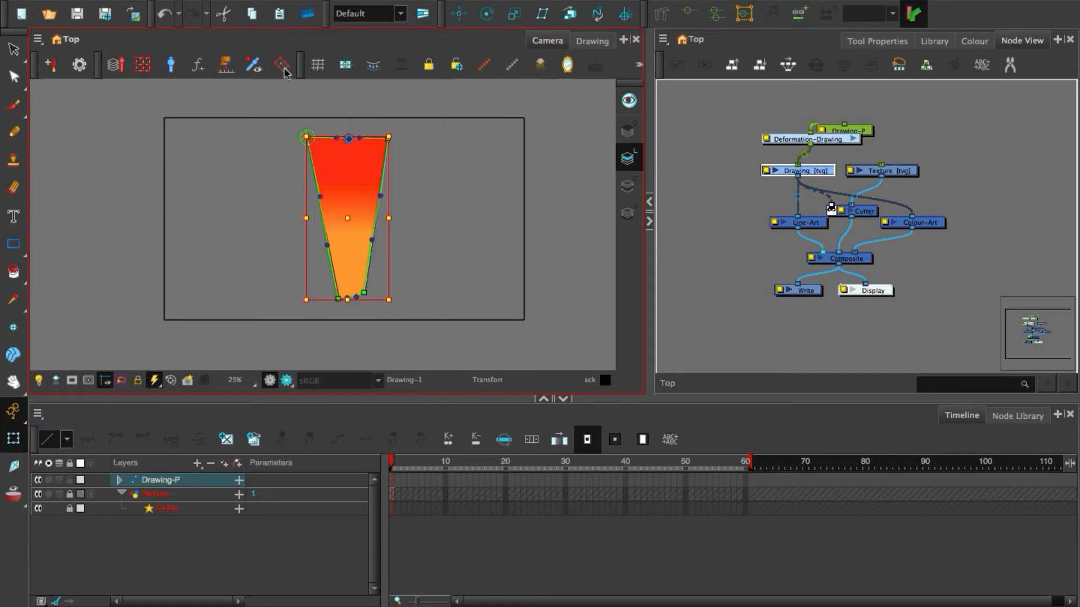
# Launch the Deformer on Deformer Wizard from the Deformation toolbar
pyautogui.click(253, 64)
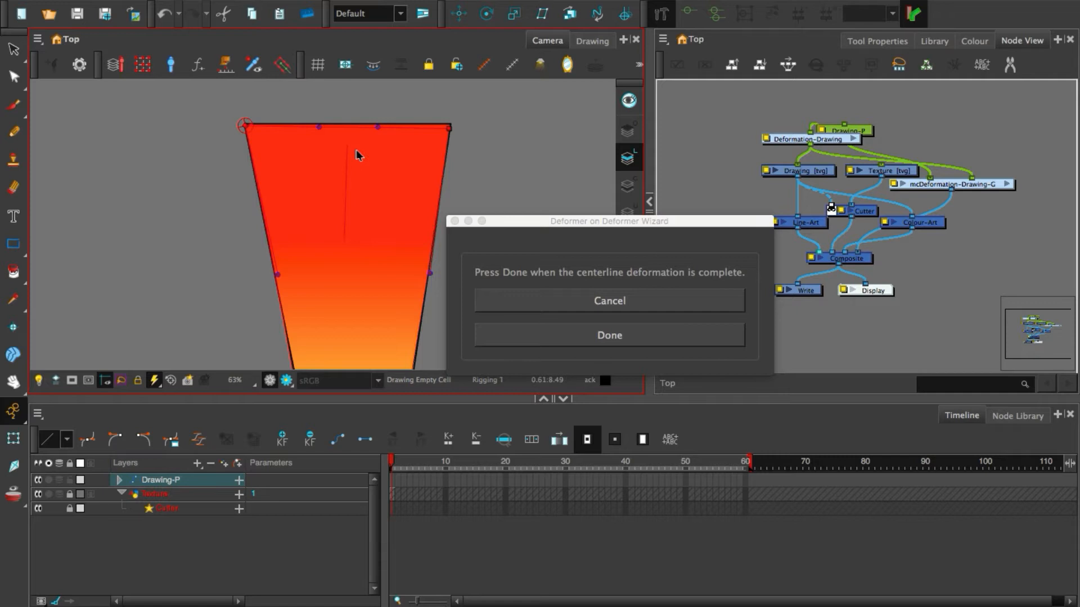
pyautogui.moveTo(351, 197)
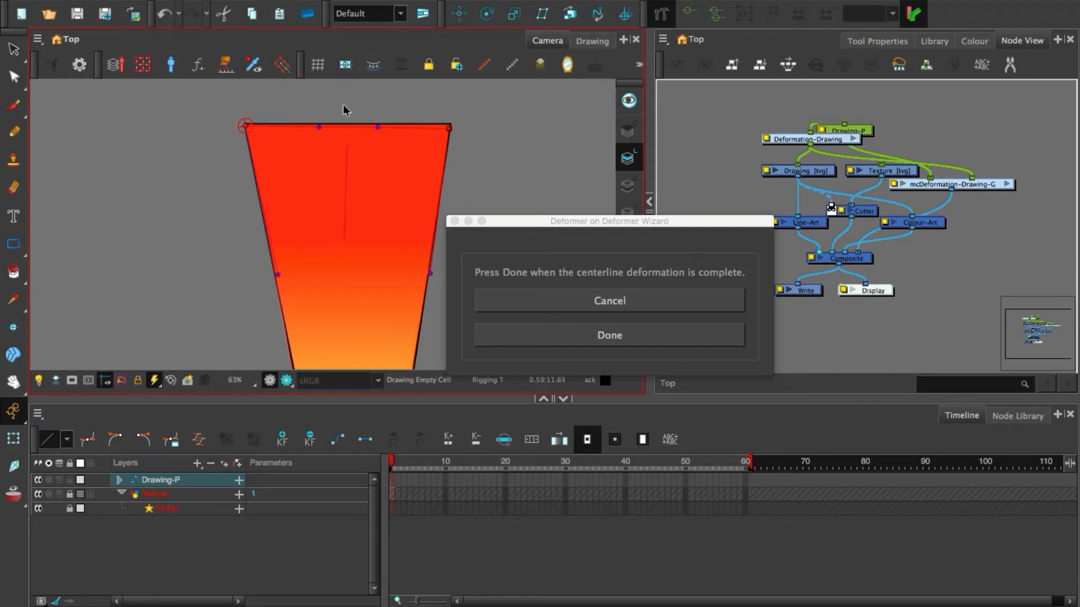
pyautogui.moveTo(270, 164)
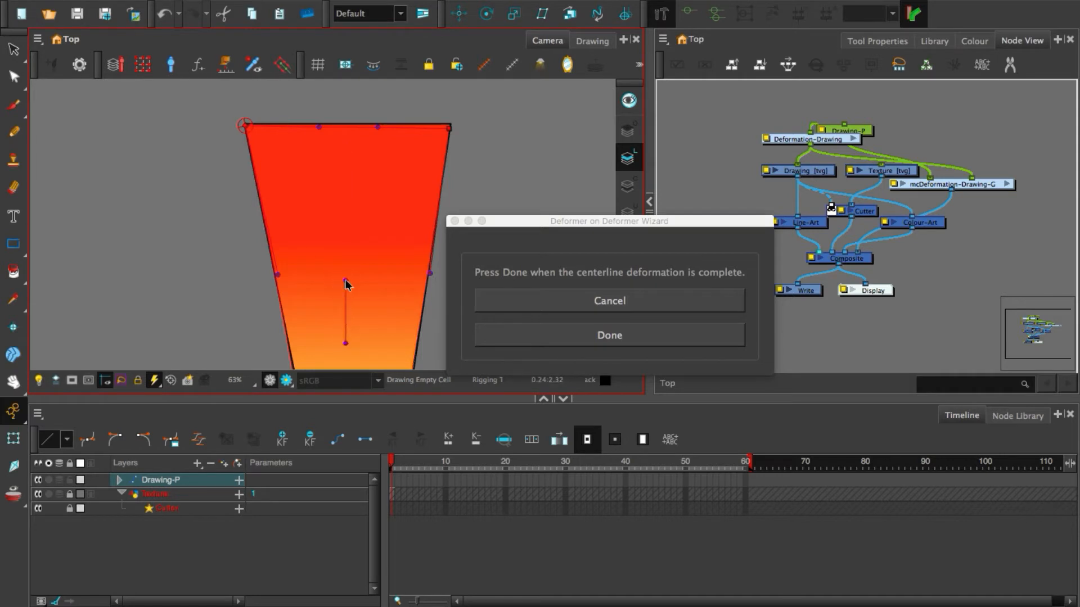
# Place centerline deformer points down the middle of the shape and complete the wizard
pyautogui.click(344, 342)
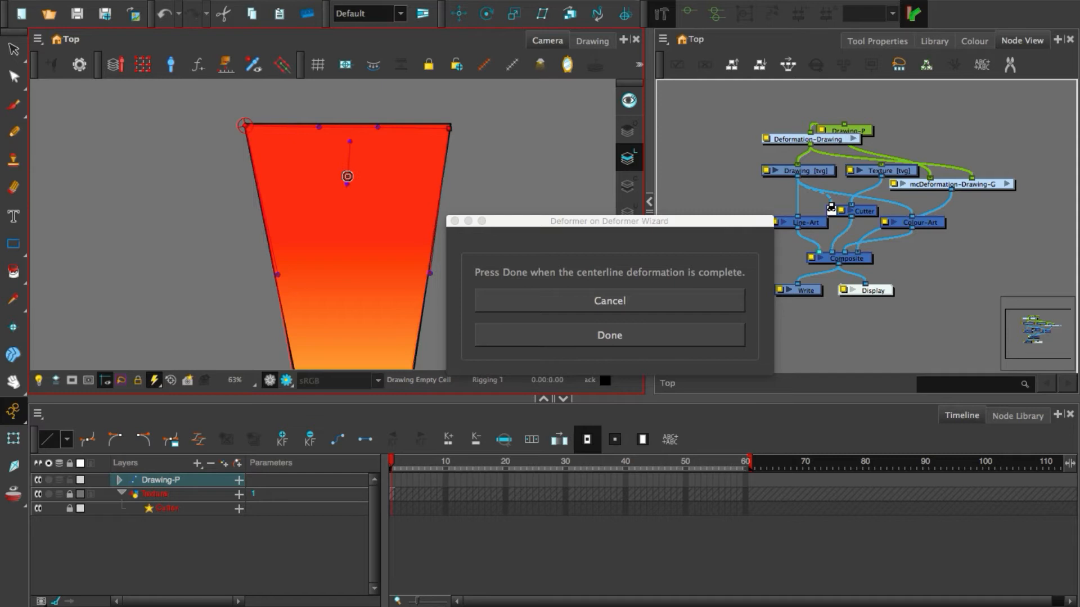
pyautogui.scroll(-3)
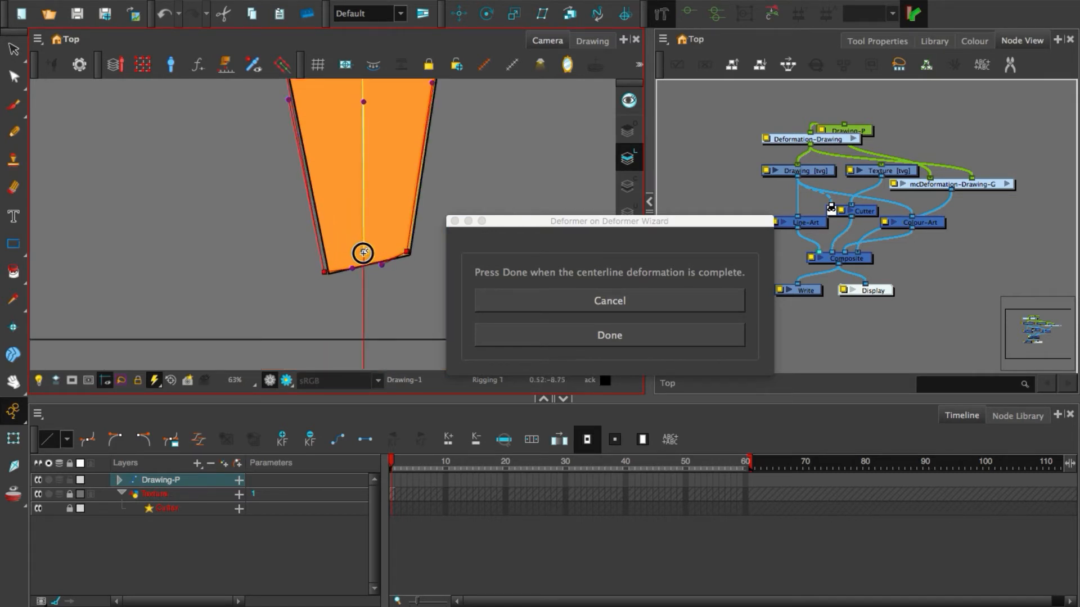
pyautogui.scroll(-3)
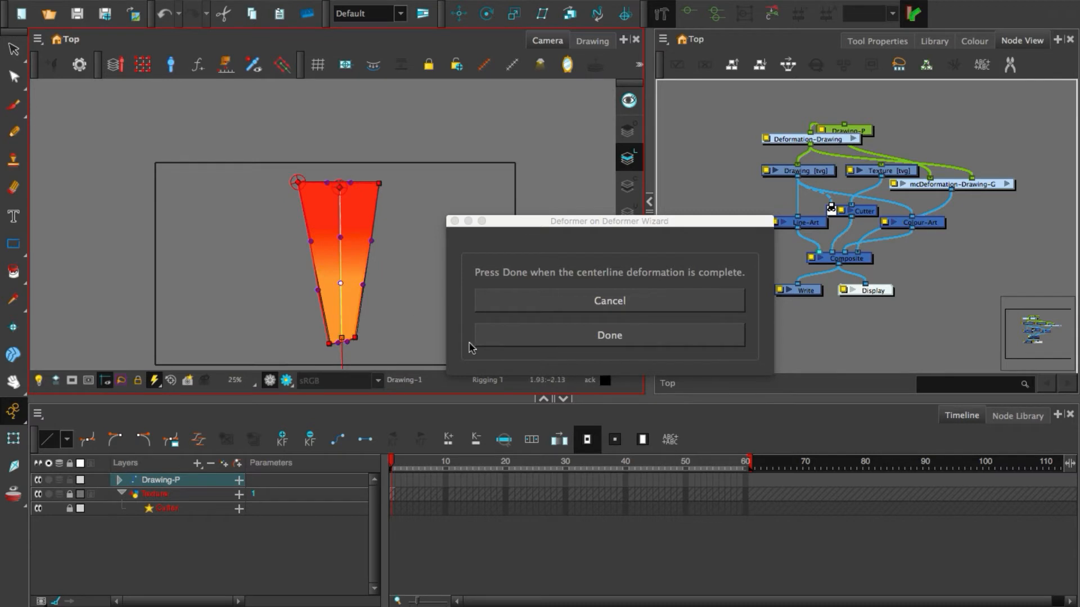
pyautogui.click(608, 336)
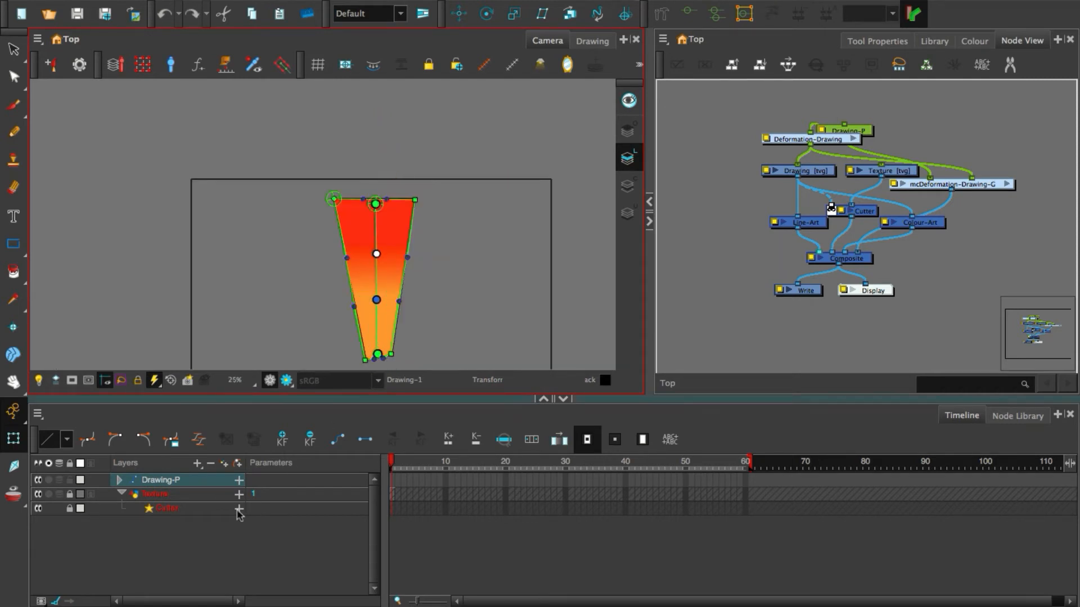
# Select Drawing-P, jump to frame 60, and open the Texture node's properties
pyautogui.click(159, 479)
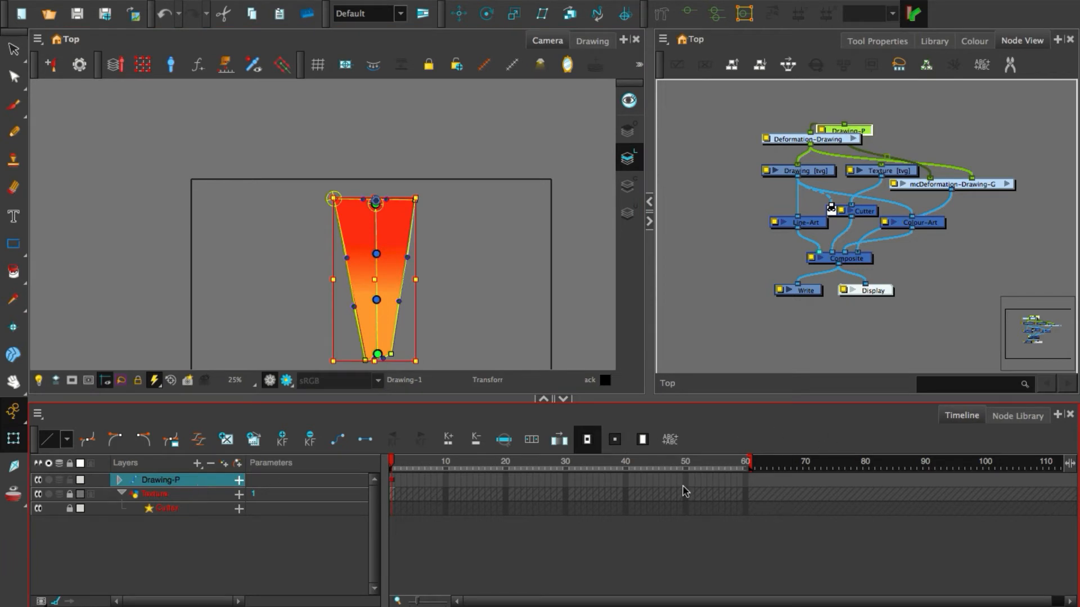
pyautogui.click(746, 461)
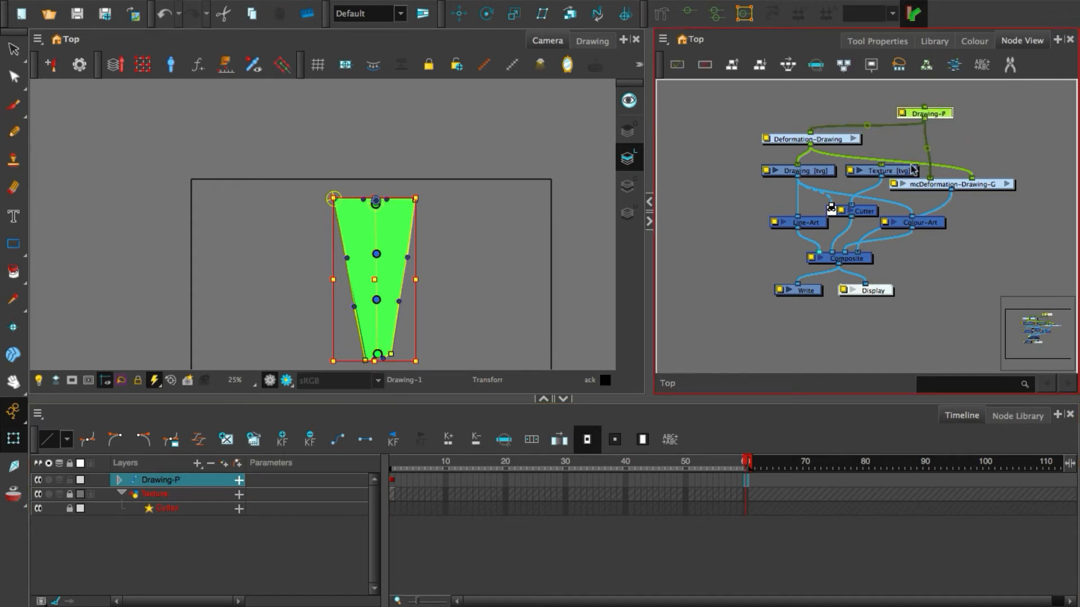
pyautogui.click(881, 169)
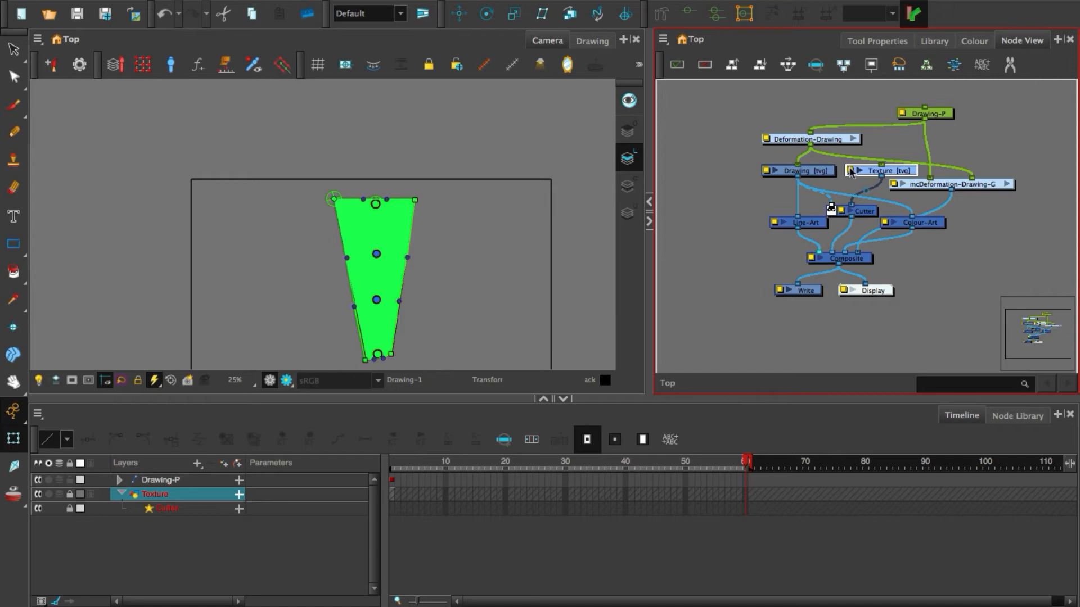
pyautogui.doubleClick(154, 494)
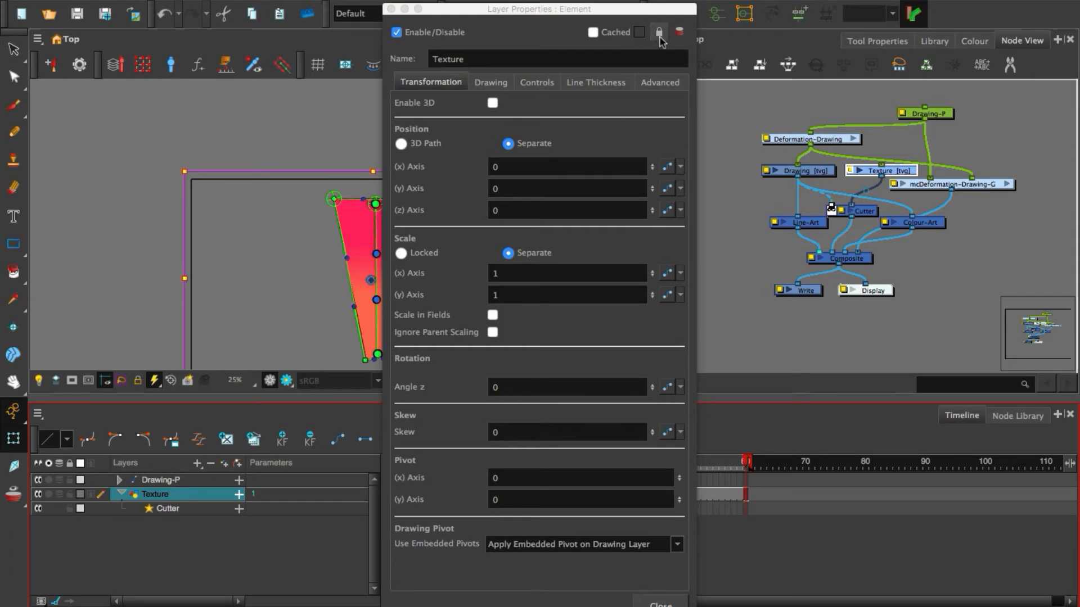
# Close the Texture element's Layer Properties dialog
pyautogui.click(660, 32)
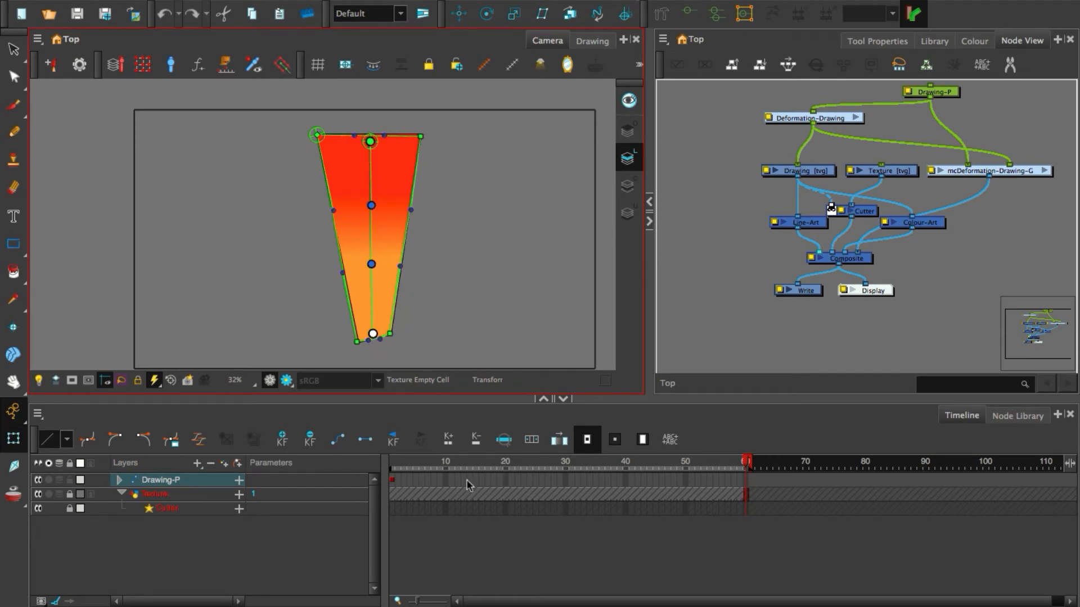
# At frame 24, bend the shape's lower end right and reshape its top corner
pyautogui.click(463, 479)
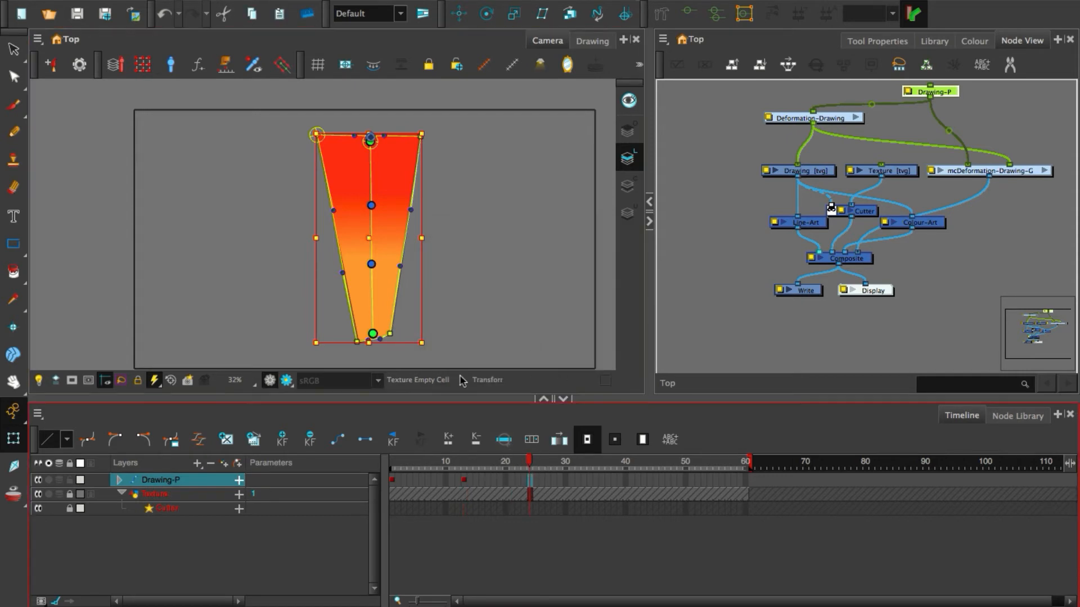
pyautogui.click(371, 265)
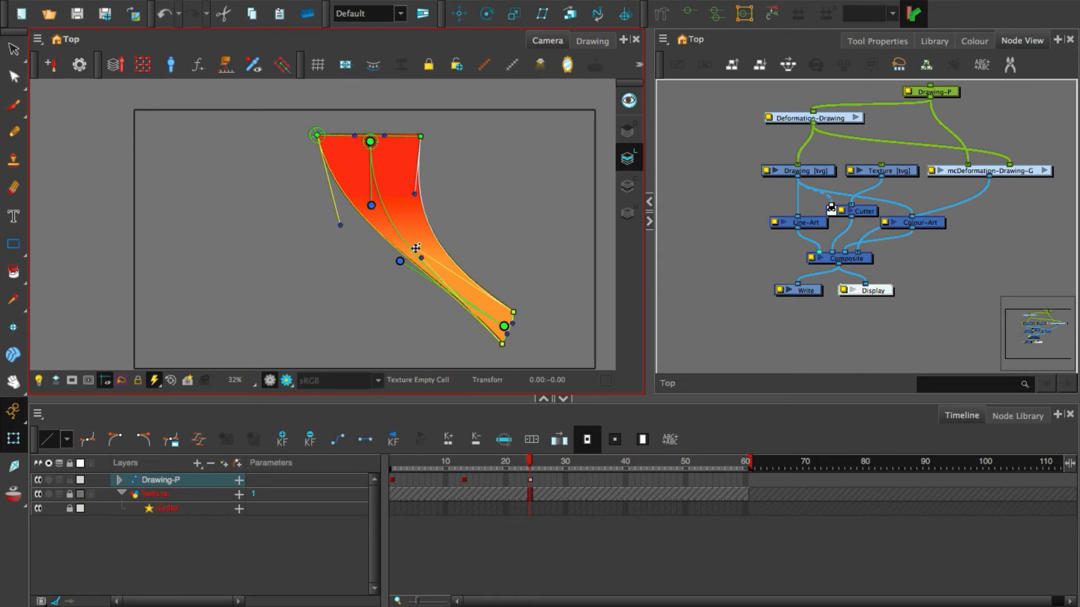
pyautogui.moveTo(415, 248); pyautogui.dragTo(398, 219)
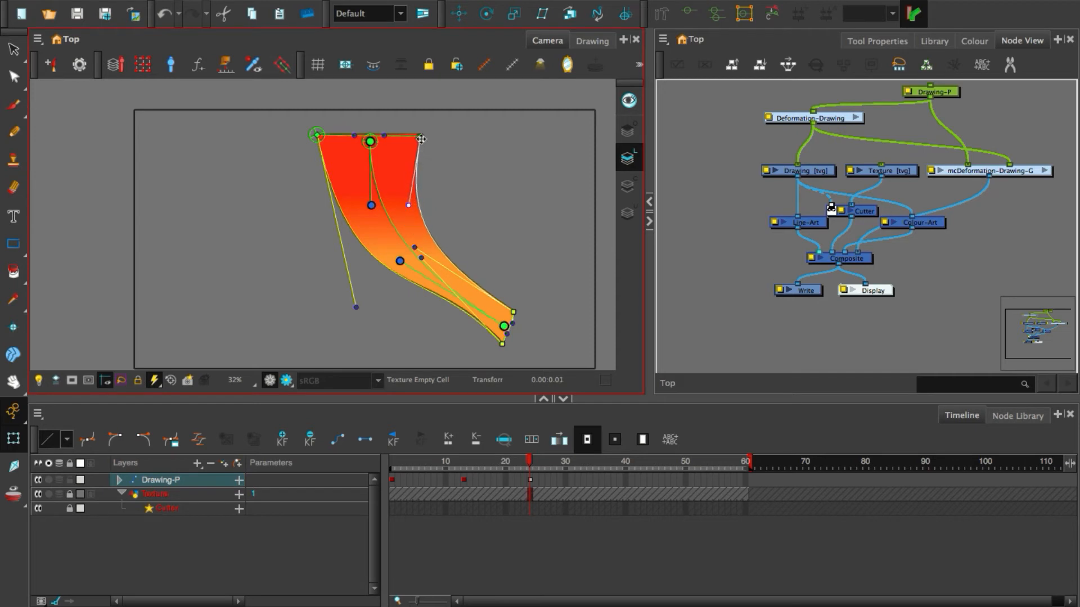
pyautogui.moveTo(420, 140); pyautogui.dragTo(415, 170)
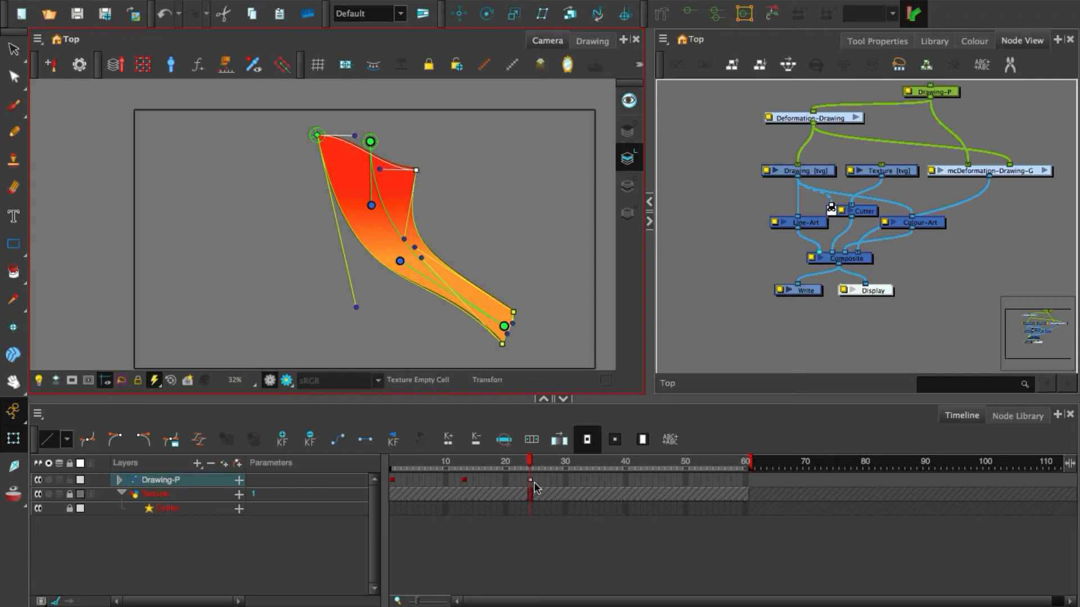
# At frame 36, curl the shape back left and sharpen the top-left corner
pyautogui.click(601, 461)
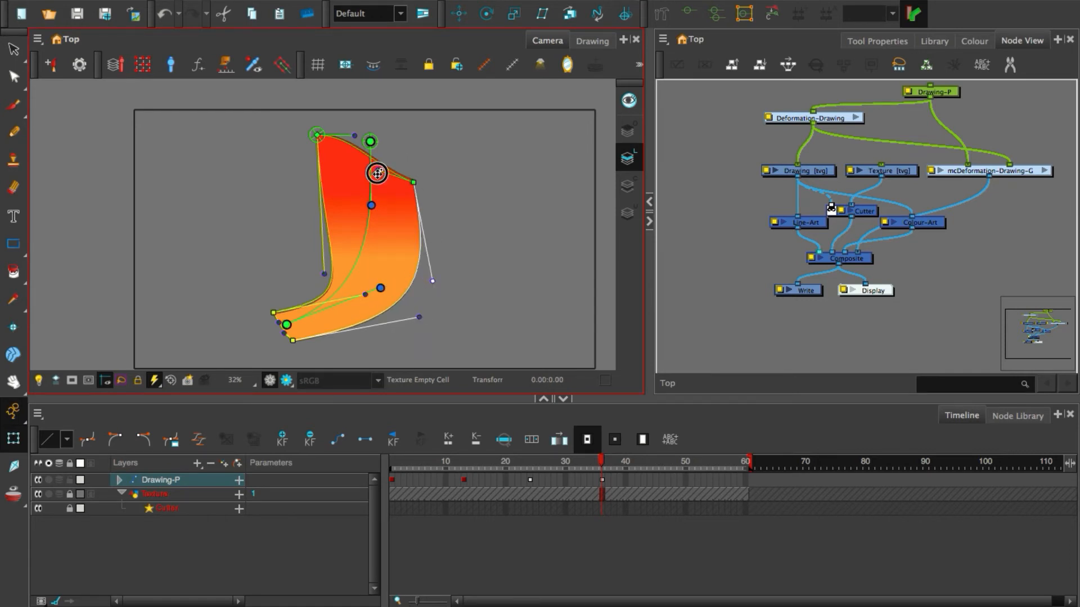
pyautogui.moveTo(377, 172); pyautogui.dragTo(351, 136)
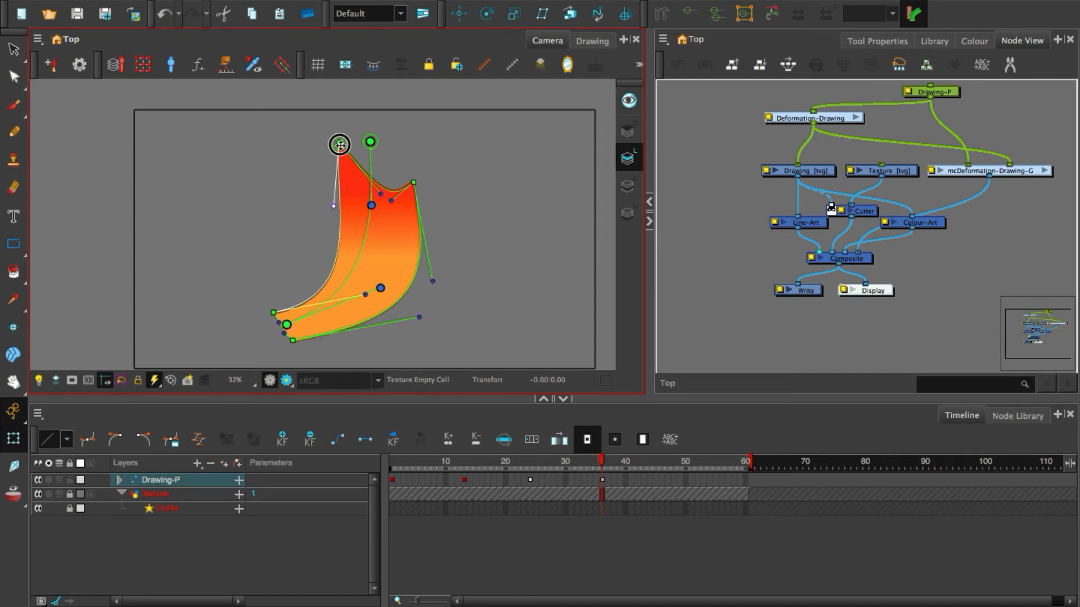
pyautogui.moveTo(339, 145); pyautogui.dragTo(381, 199)
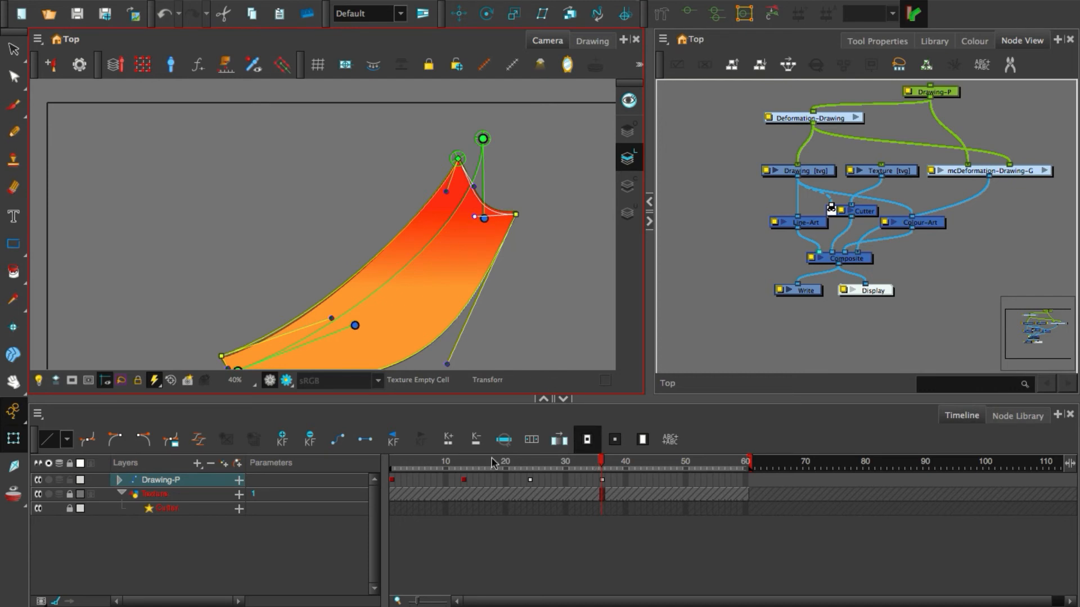
# Move the bend keyframes to frames 20 and 40 and copy the straight start pose to frame 60
pyautogui.click(462, 460)
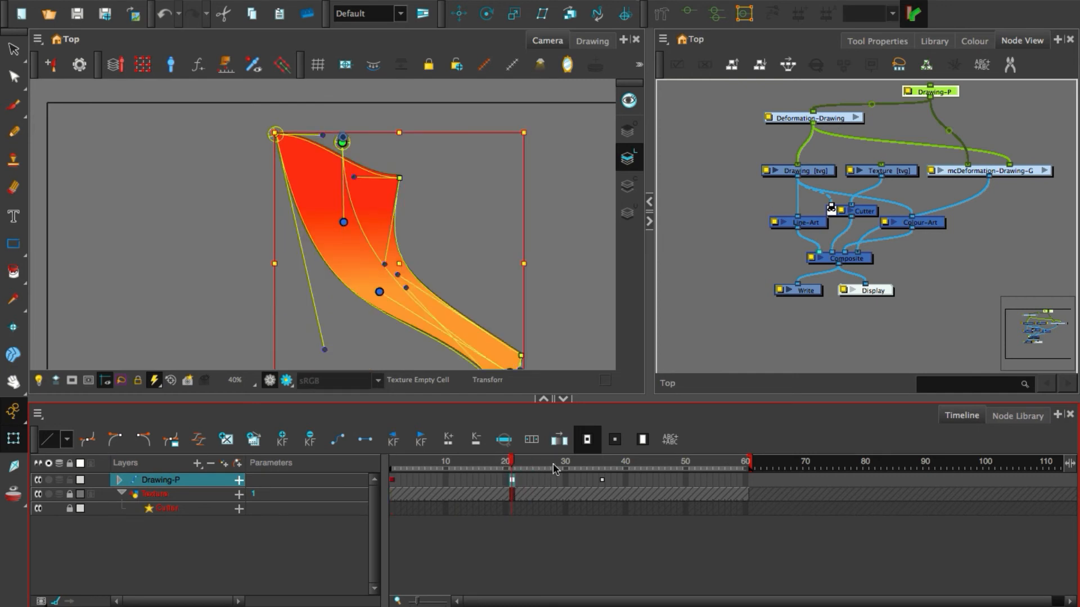
pyautogui.click(625, 479)
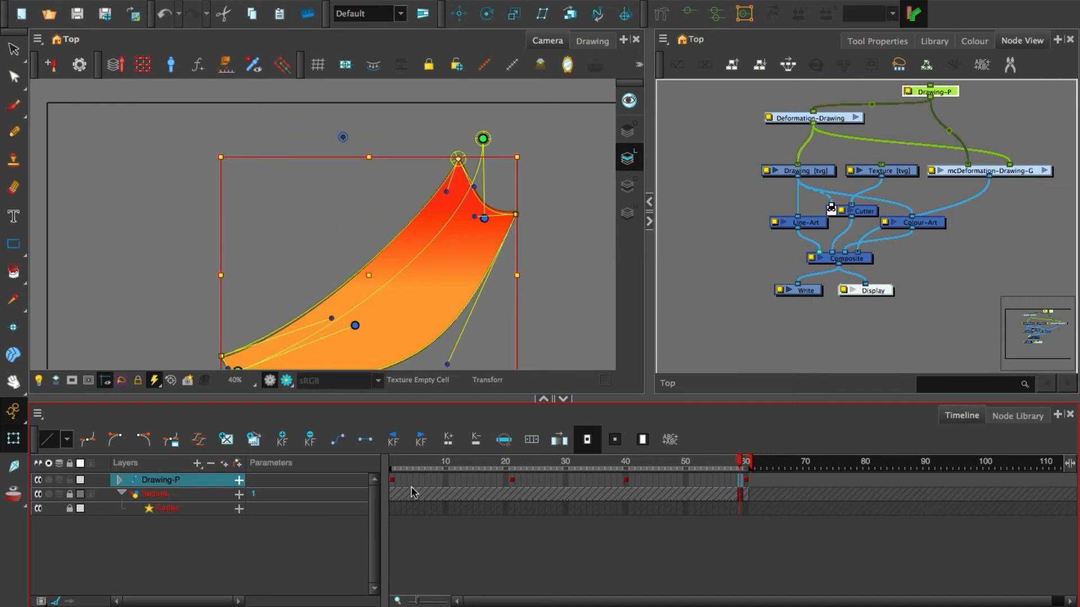
pyautogui.click(395, 480)
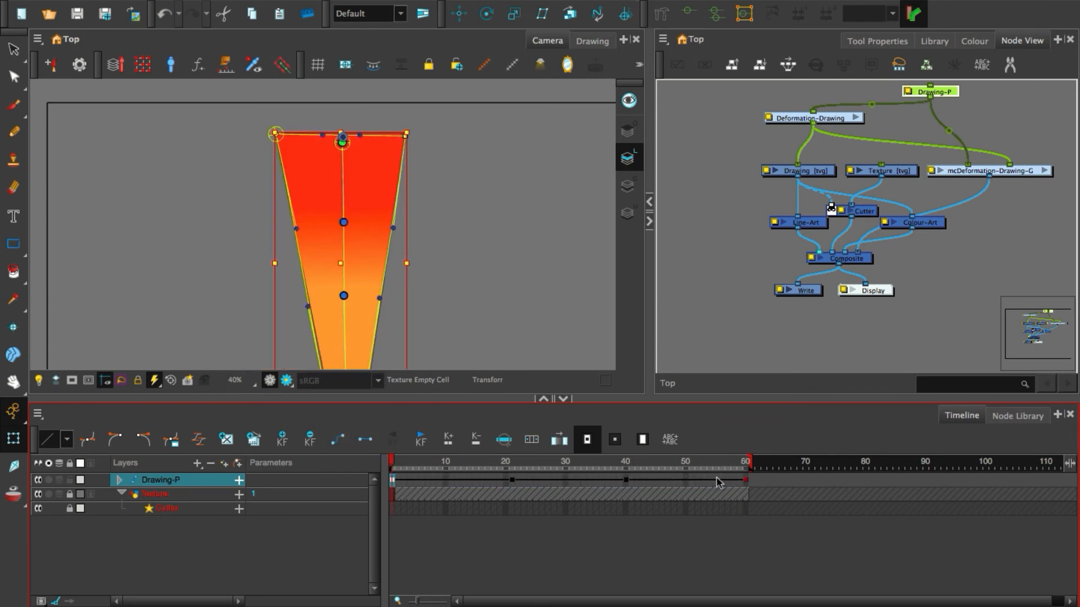
pyautogui.click(406, 465)
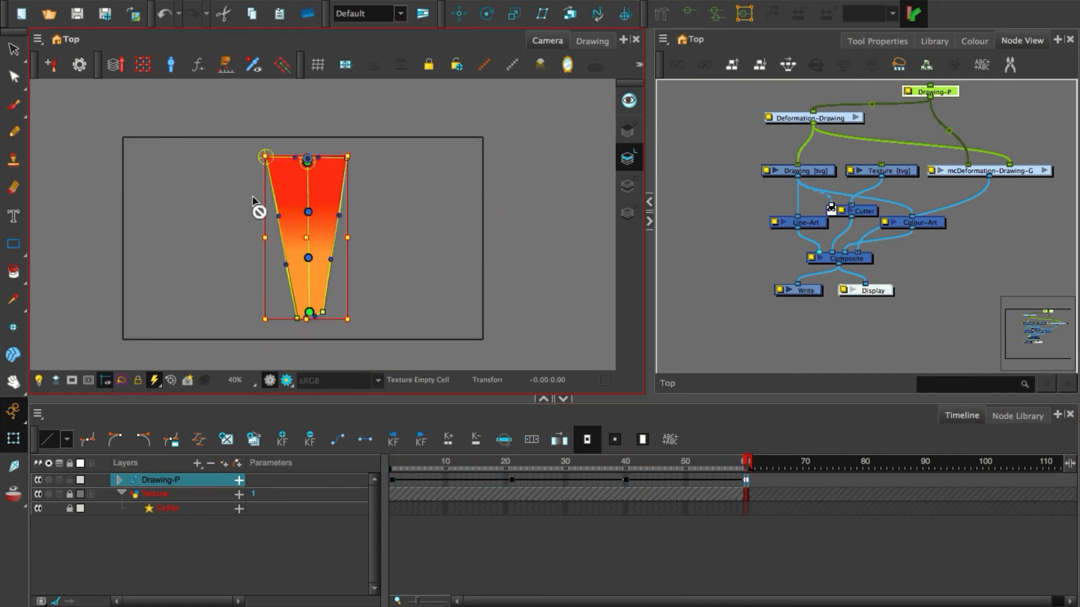
# Apply 75% ease in and ease out to all bending keyframes and play the cycle
pyautogui.scroll(-3)
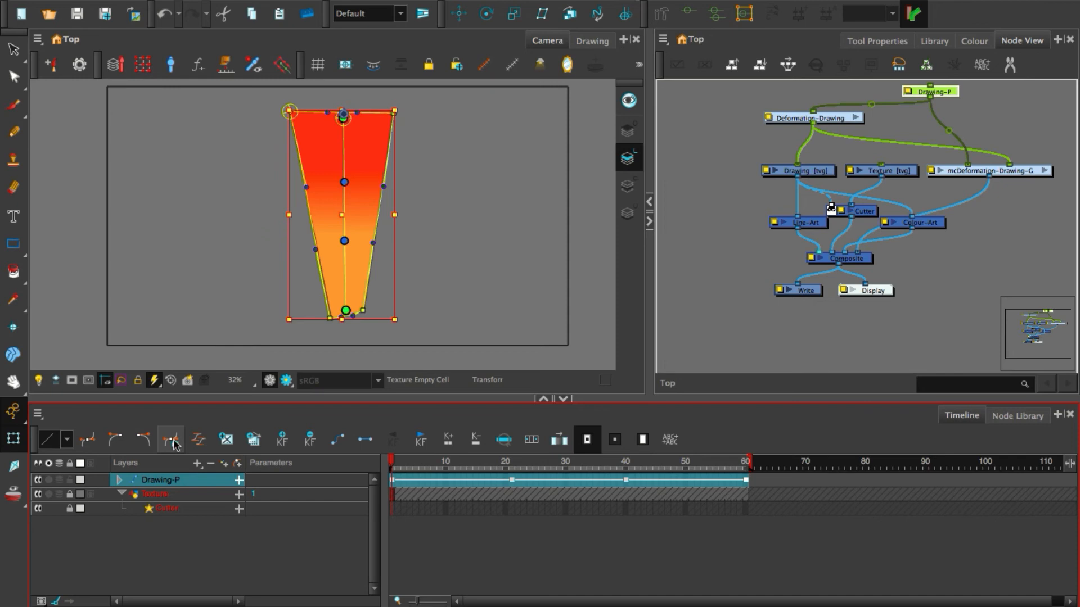
pyautogui.click(170, 439)
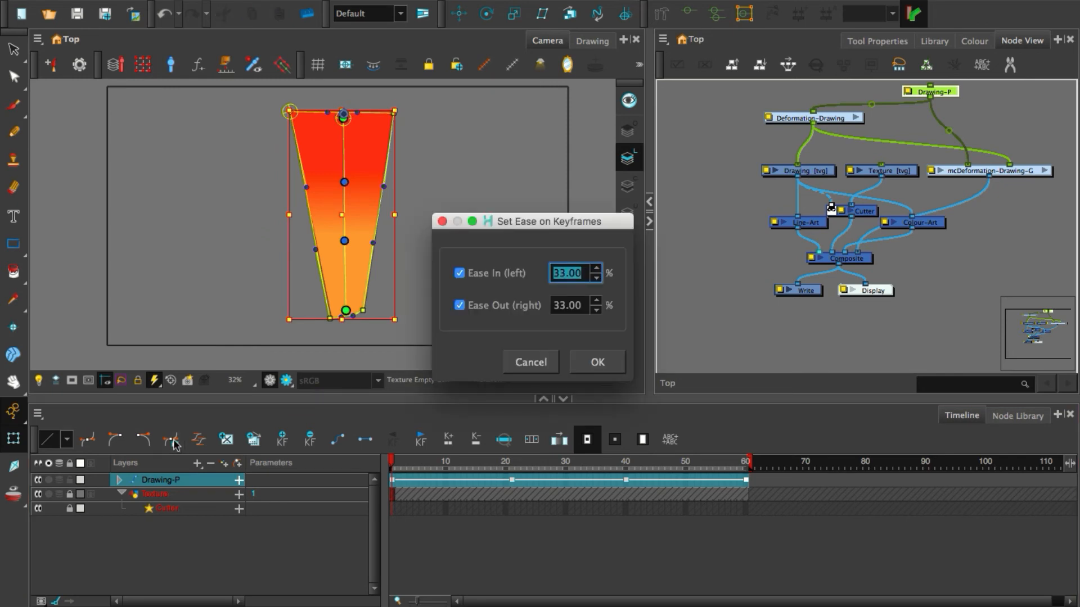
pyautogui.moveTo(527, 406)
pyautogui.write('75')
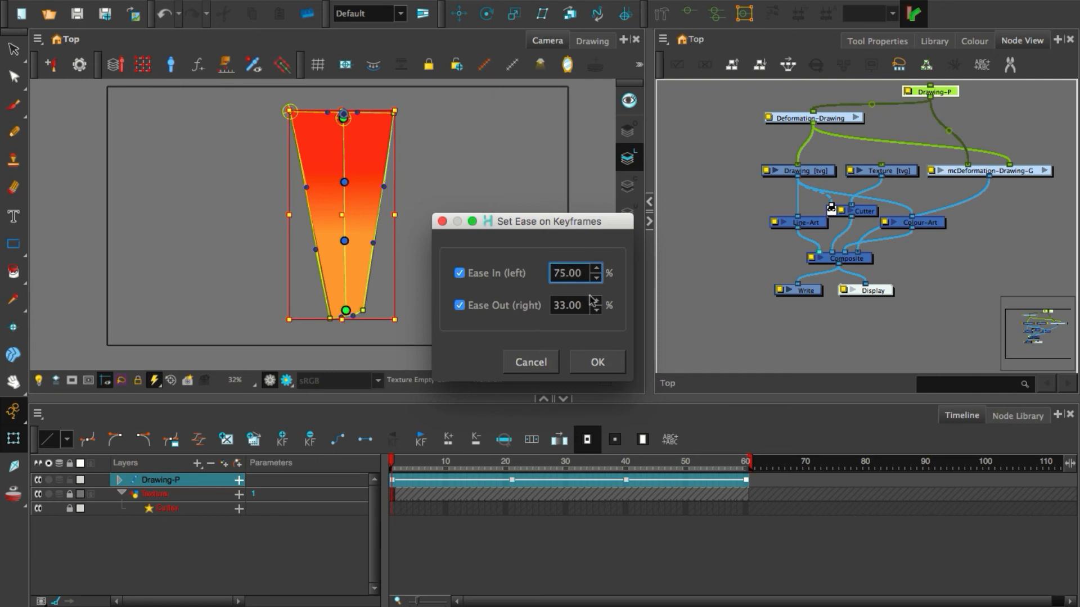
pyautogui.tripleClick(570, 305)
pyautogui.write('75')
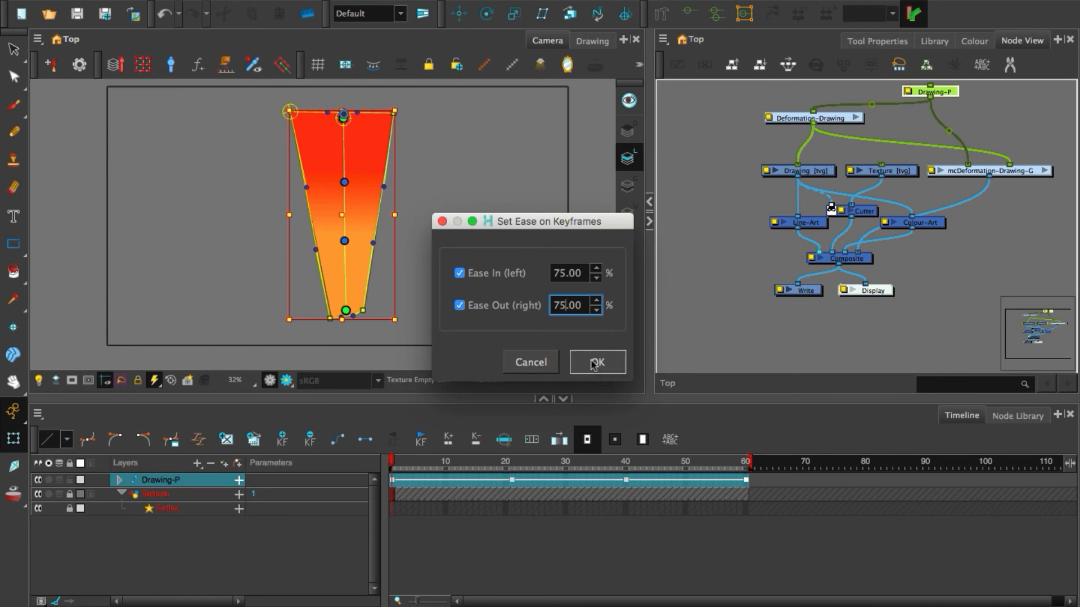
pyautogui.click(595, 362)
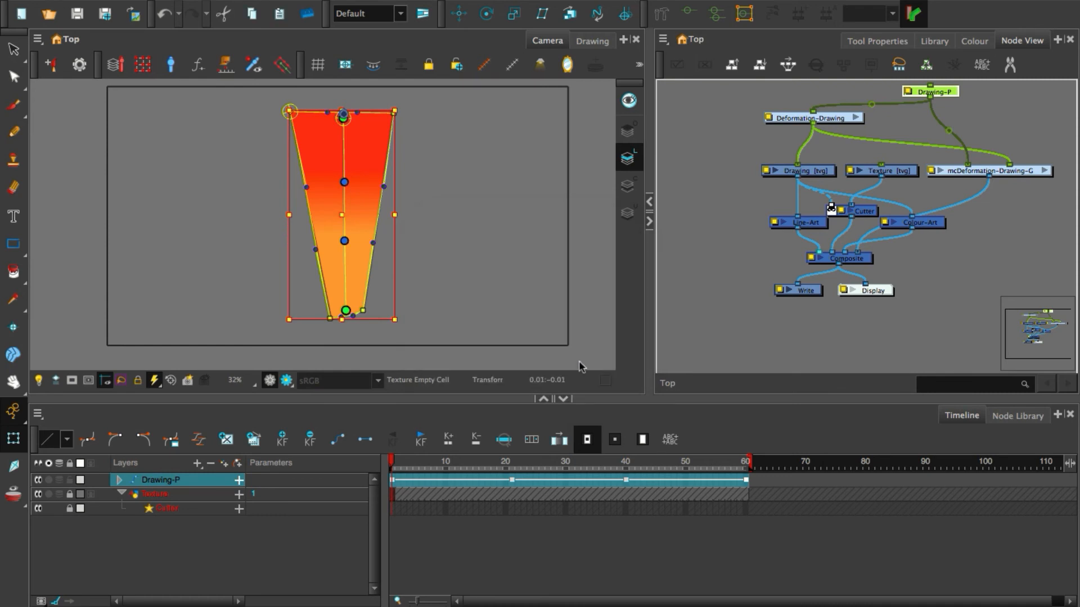
pyautogui.click(454, 461)
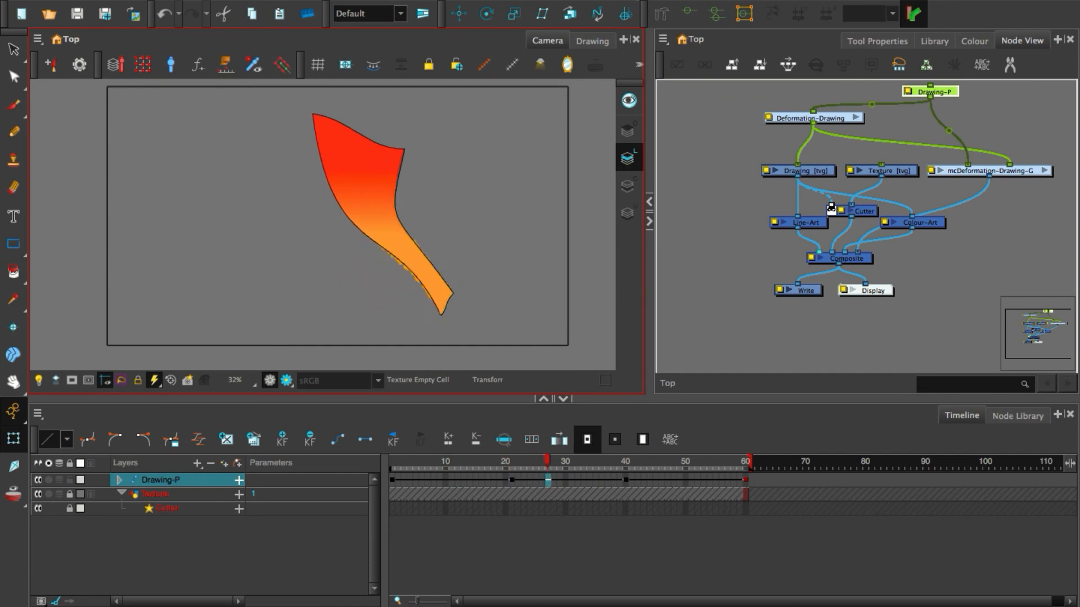
# Enter mcDeformation-Drawing-G and inspect the Curve and Offset deformers inside Deformation-DrawingCenterLine
pyautogui.click(482, 461)
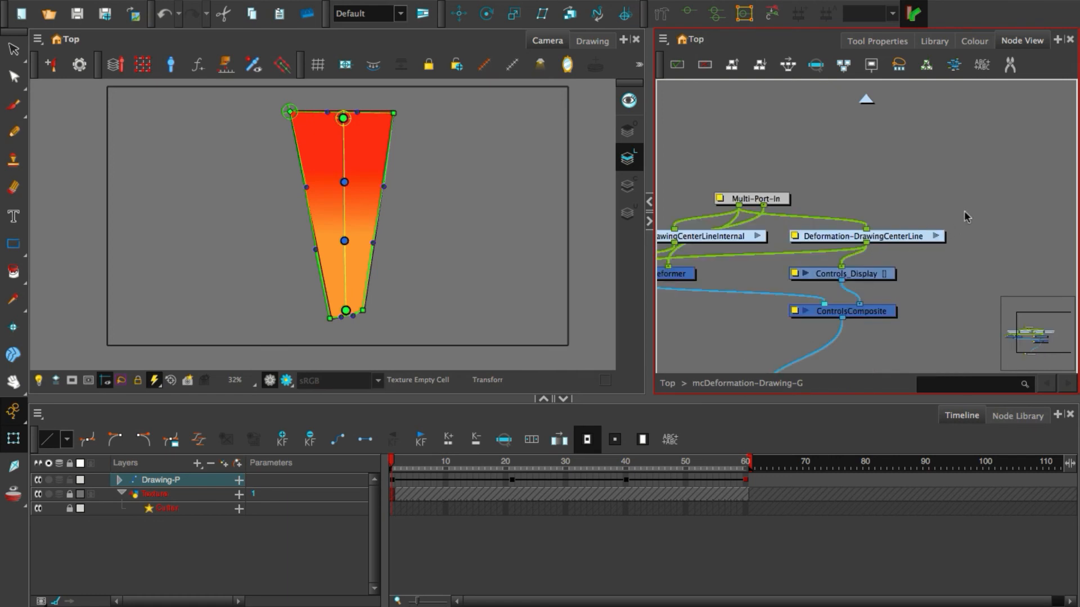
pyautogui.doubleClick(866, 235)
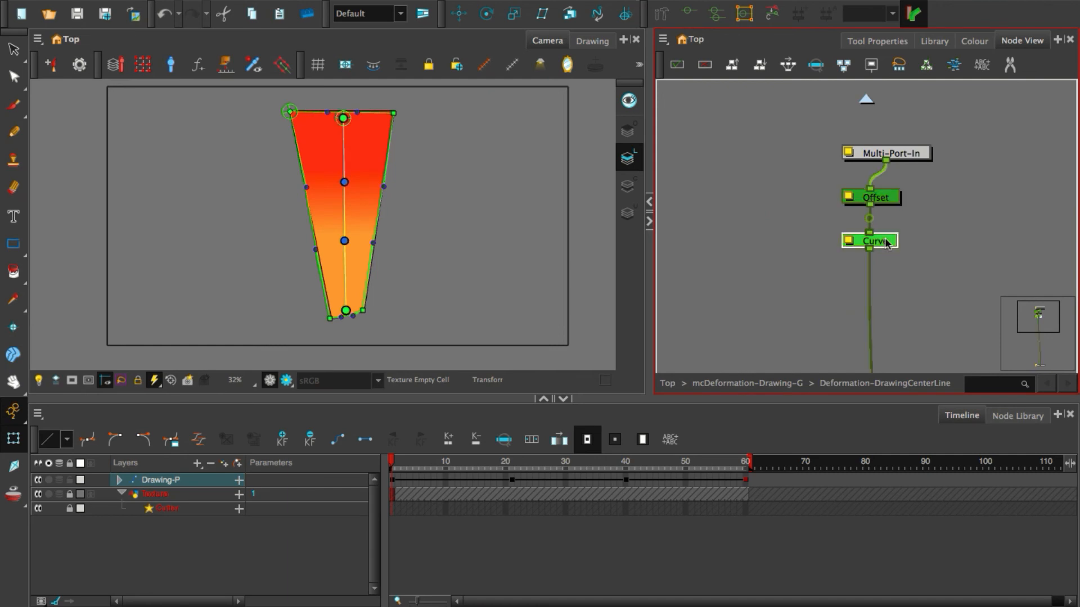
pyautogui.click(874, 198)
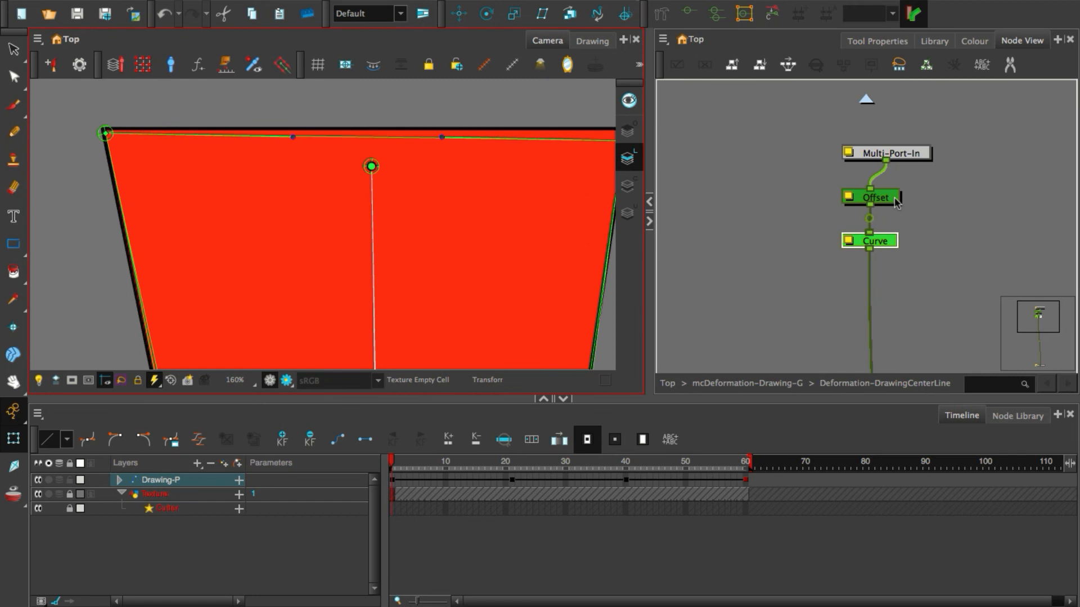
pyautogui.click(746, 383)
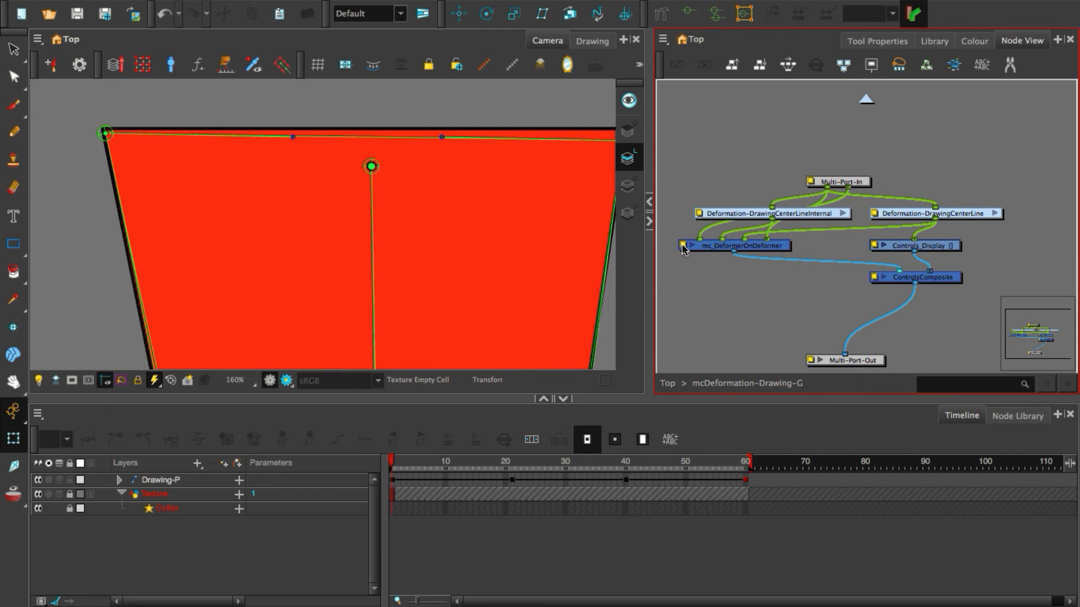
# View mc_DeformerOnDeformer's UI Script, then enter the Deformation-DrawingCenterLineInternal group
pyautogui.doubleClick(738, 246)
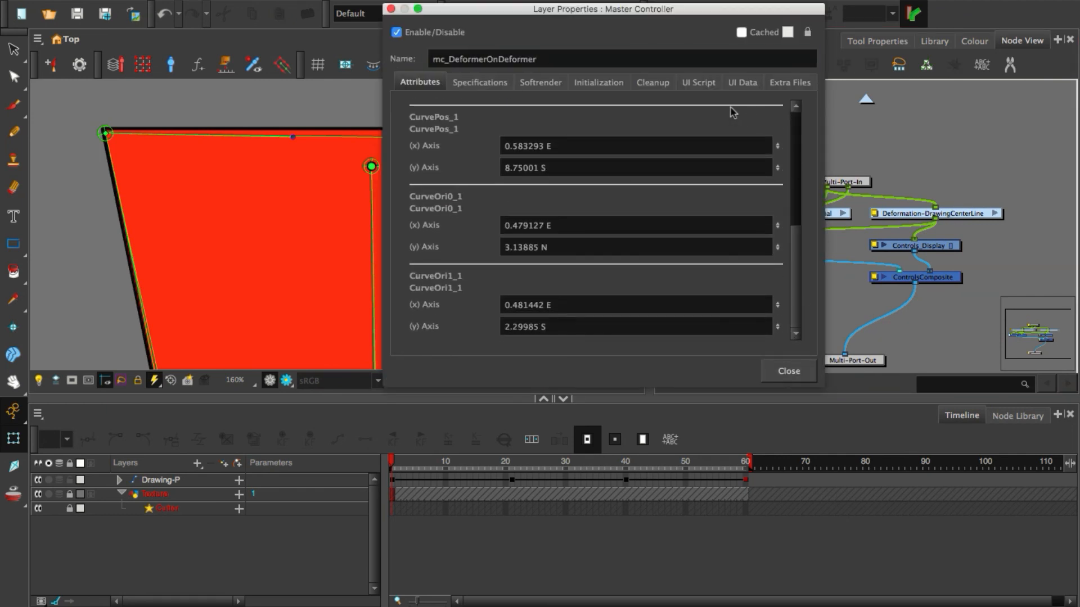
pyautogui.click(698, 82)
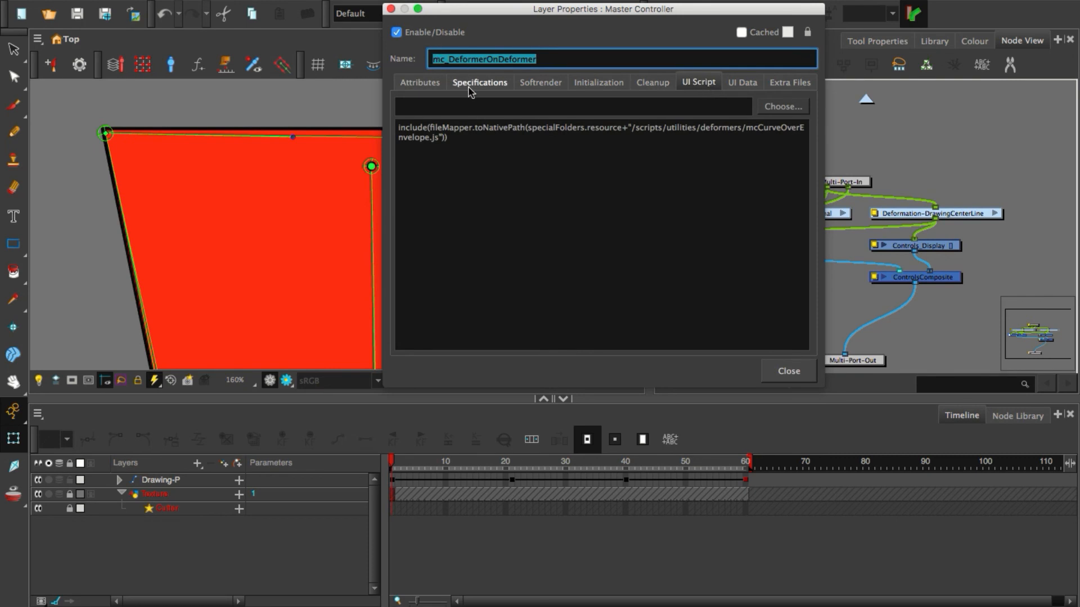
pyautogui.click(787, 370)
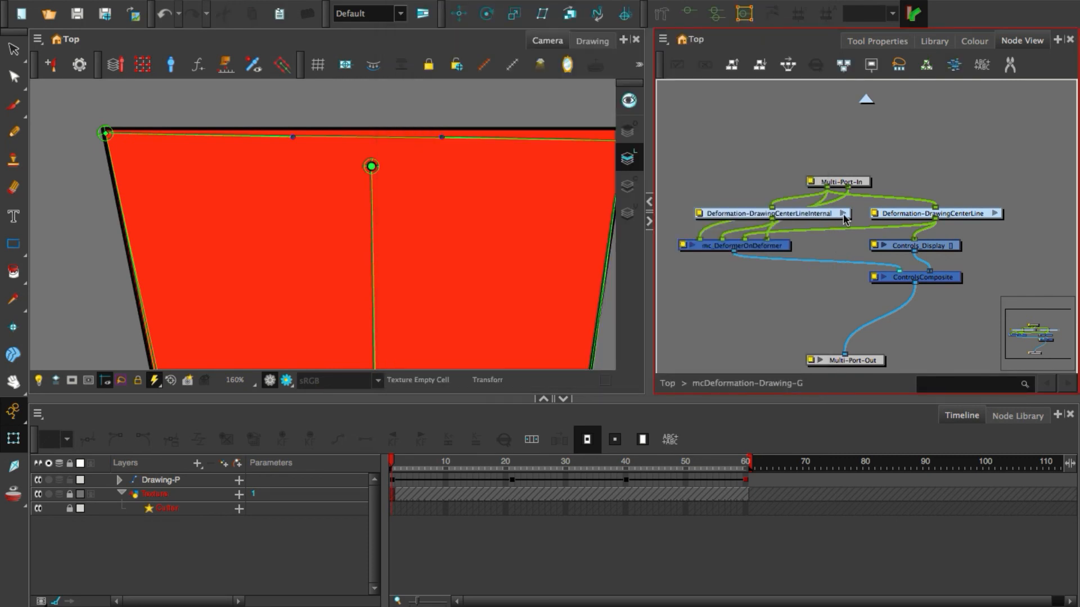
pyautogui.doubleClick(767, 212)
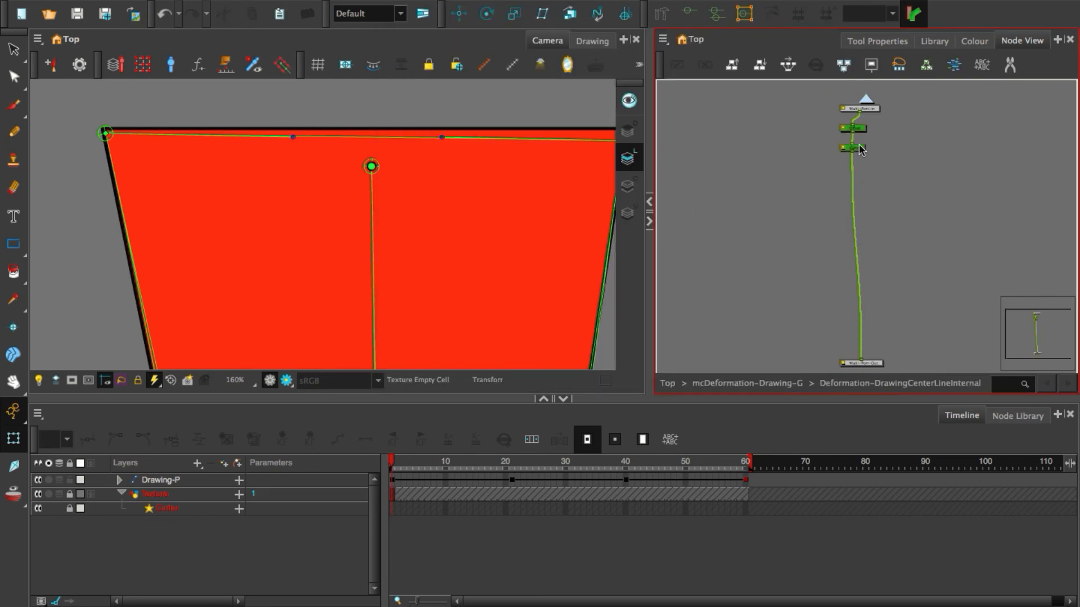